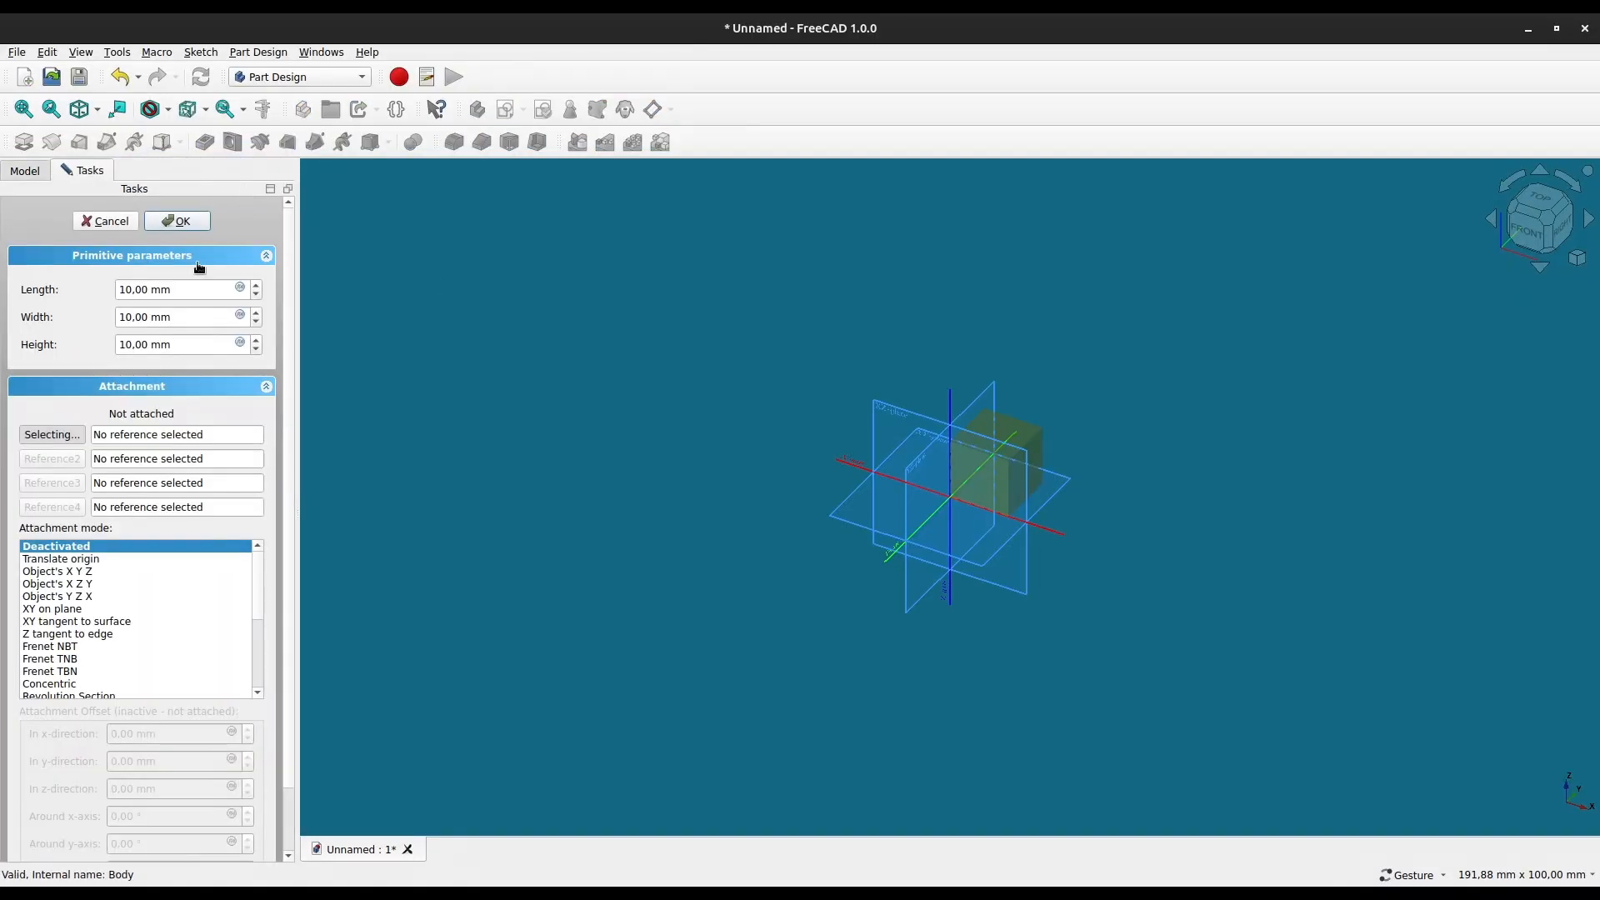
Attach the additive box to the XY plane and size it 37.5 × 9.2 × 9 mm.
{"action": "scroll", "scroll_direction": "up", "scroll_amount": 3}
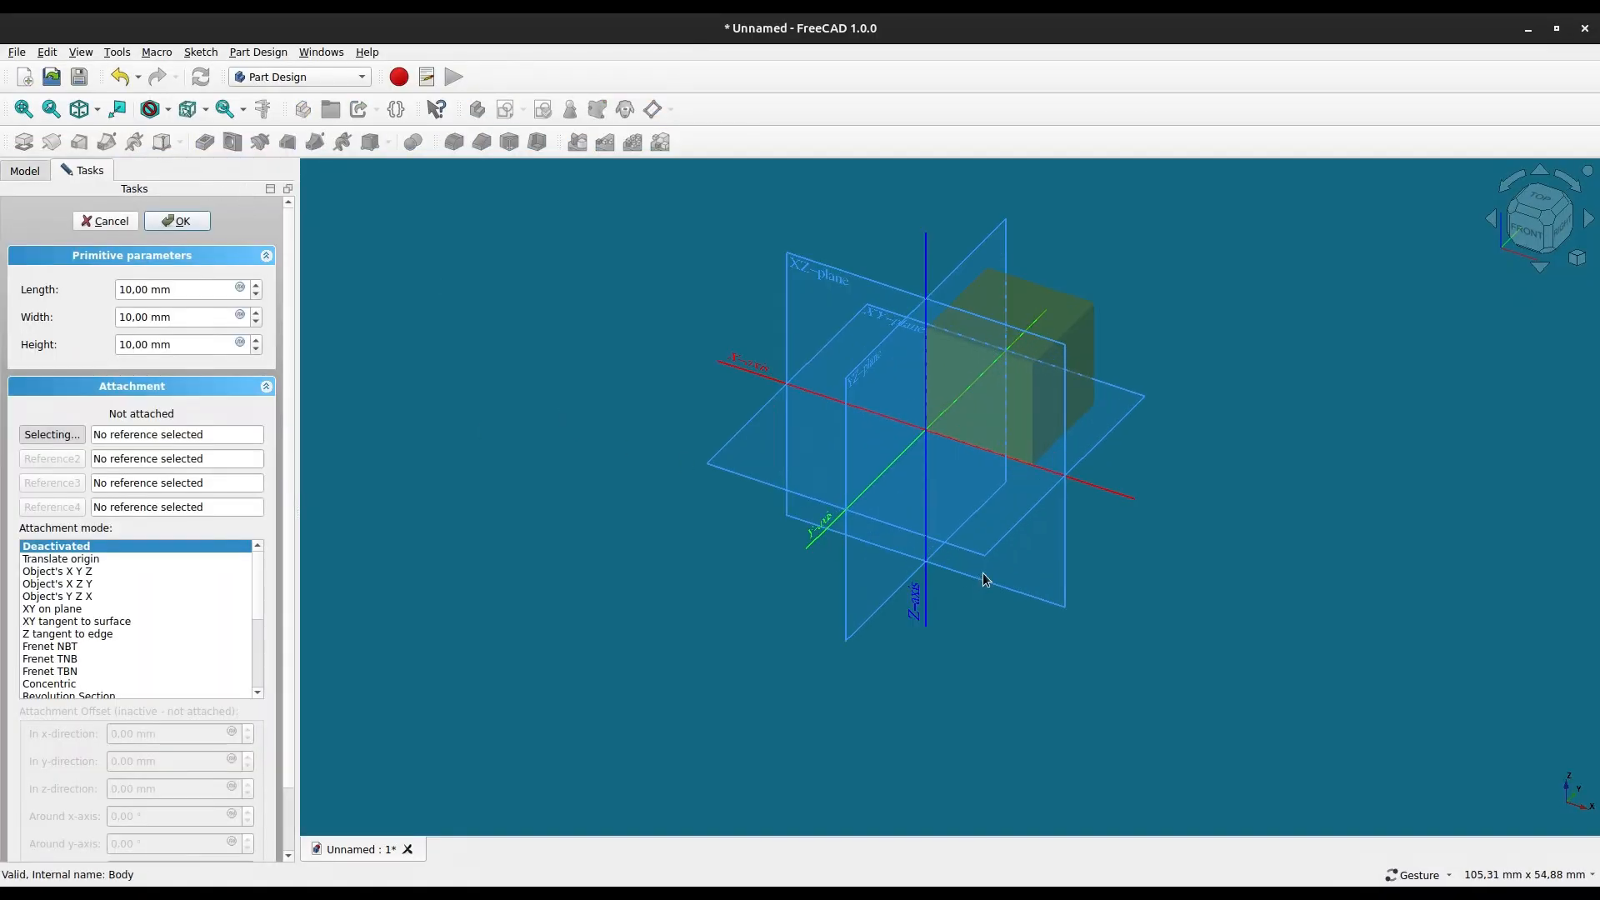
{"action": "mouse_move", "coordinate": [1124, 423]}
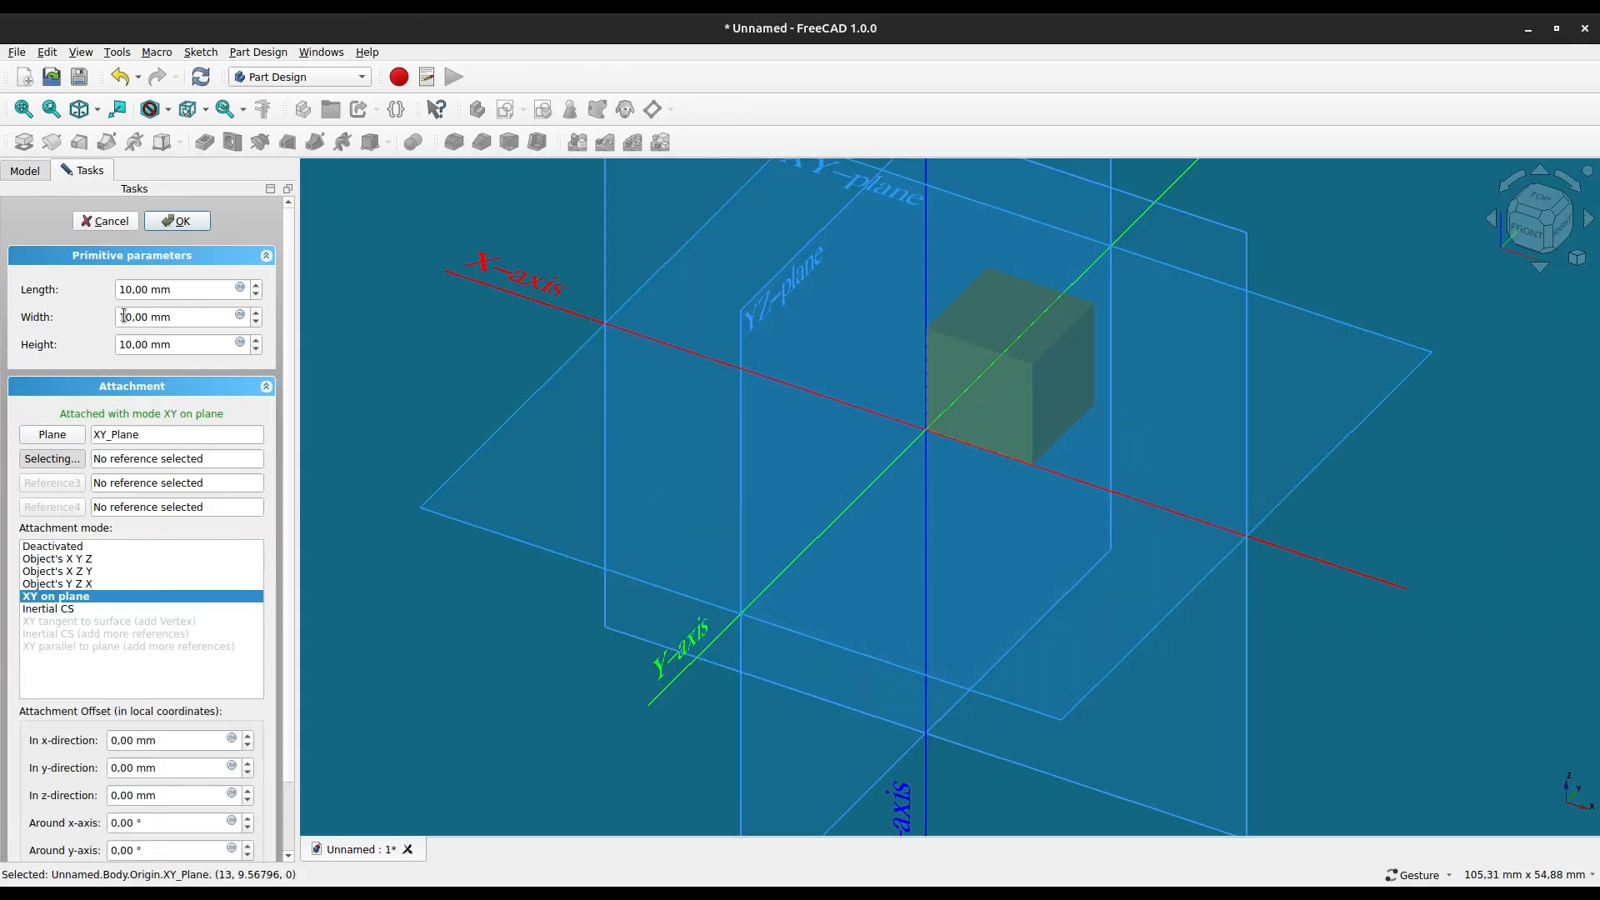
{"action": "left_click", "coordinate": [55, 544]}
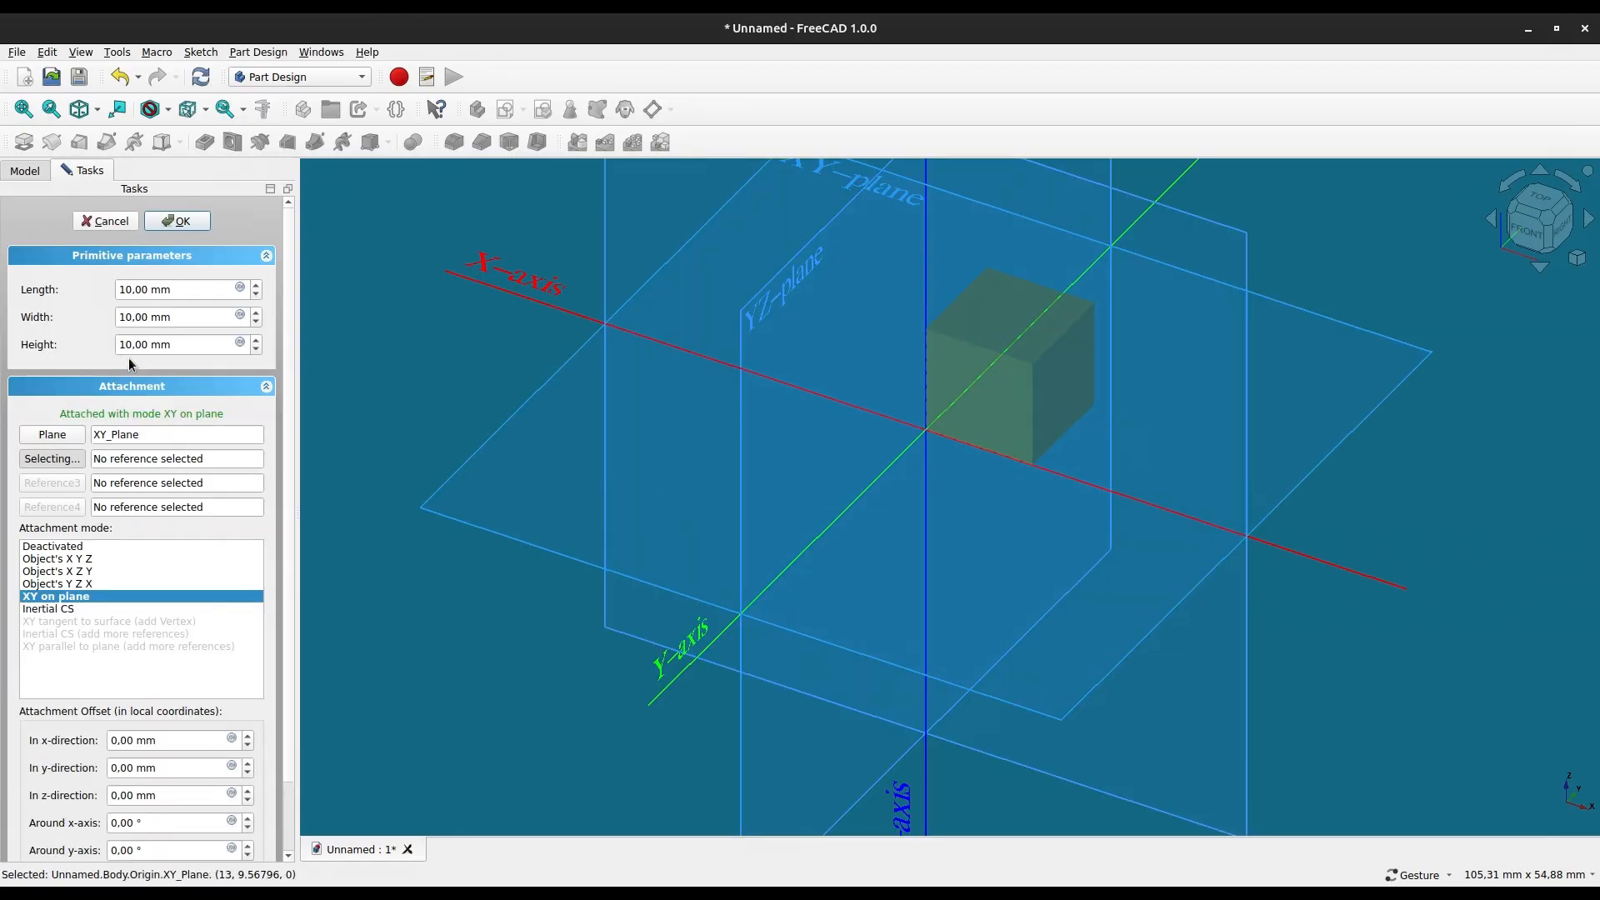
{"action": "left_click", "coordinate": [173, 288]}
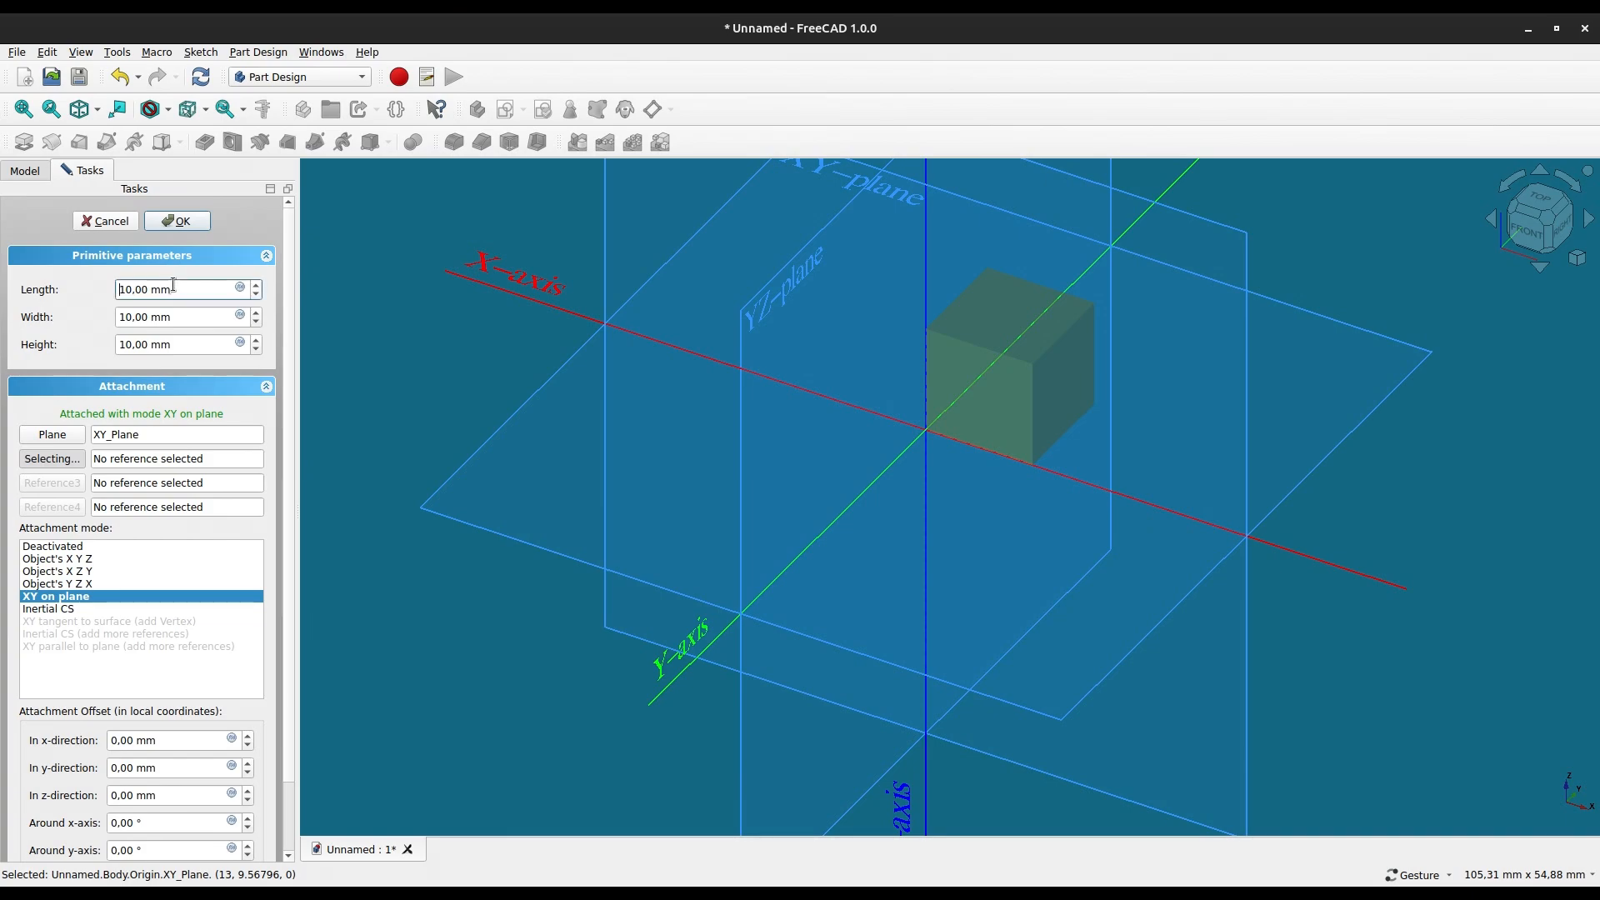
{"action": "triple_click", "coordinate": [178, 288]}
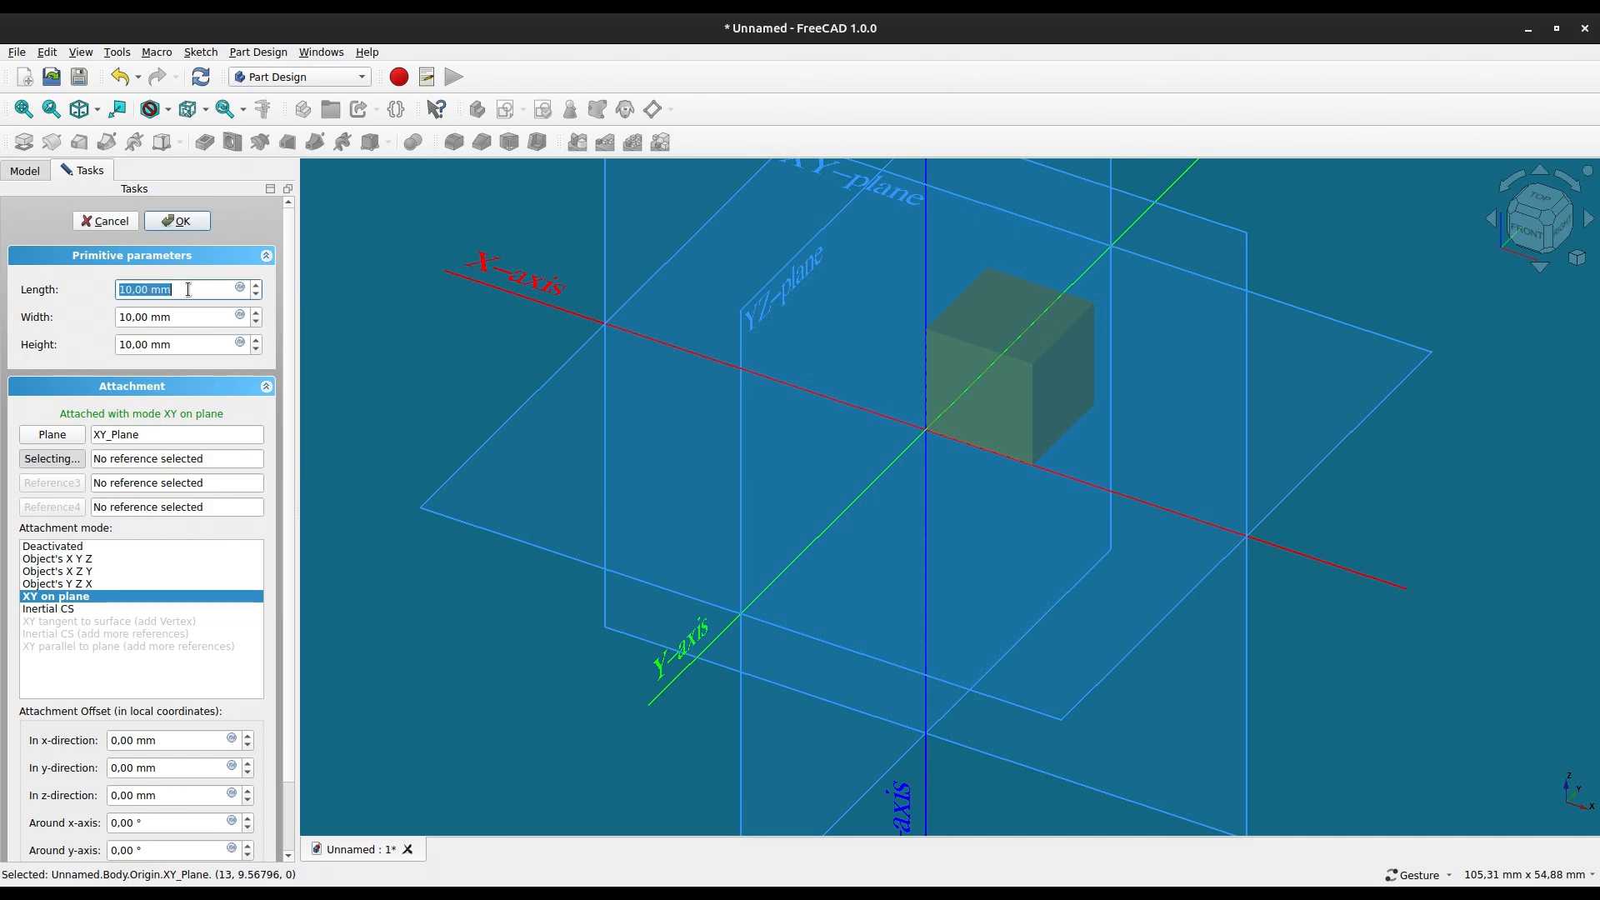
{"action": "type", "text": "37"}
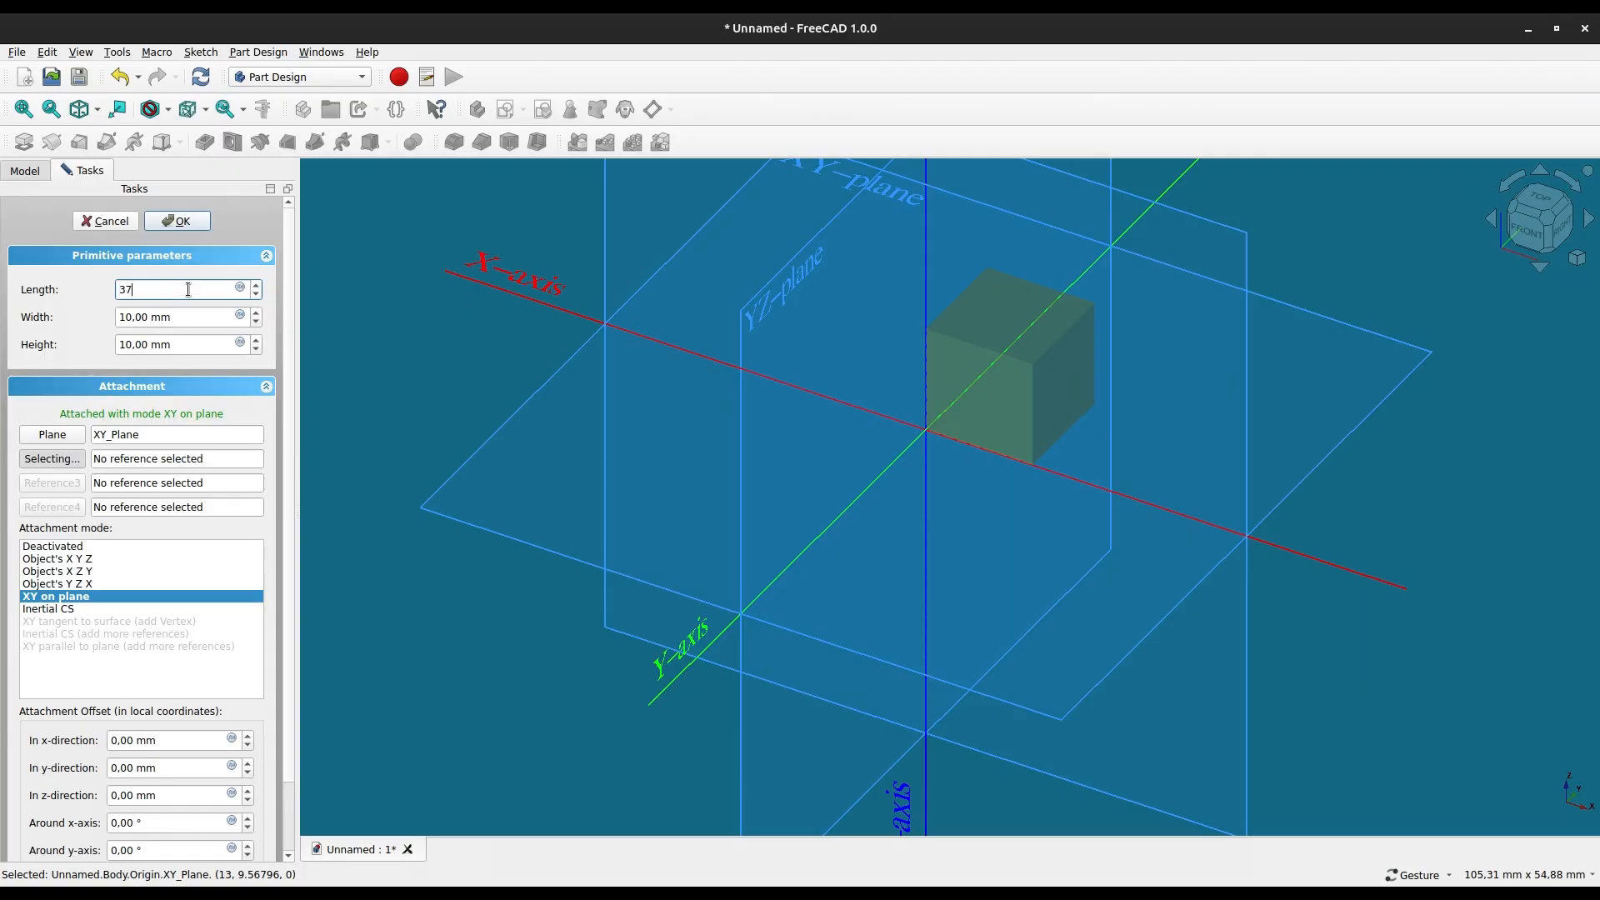
{"action": "type", "text": ".5"}
{"action": "left_click", "coordinate": [182, 343]}
{"action": "type", "text": "9"}
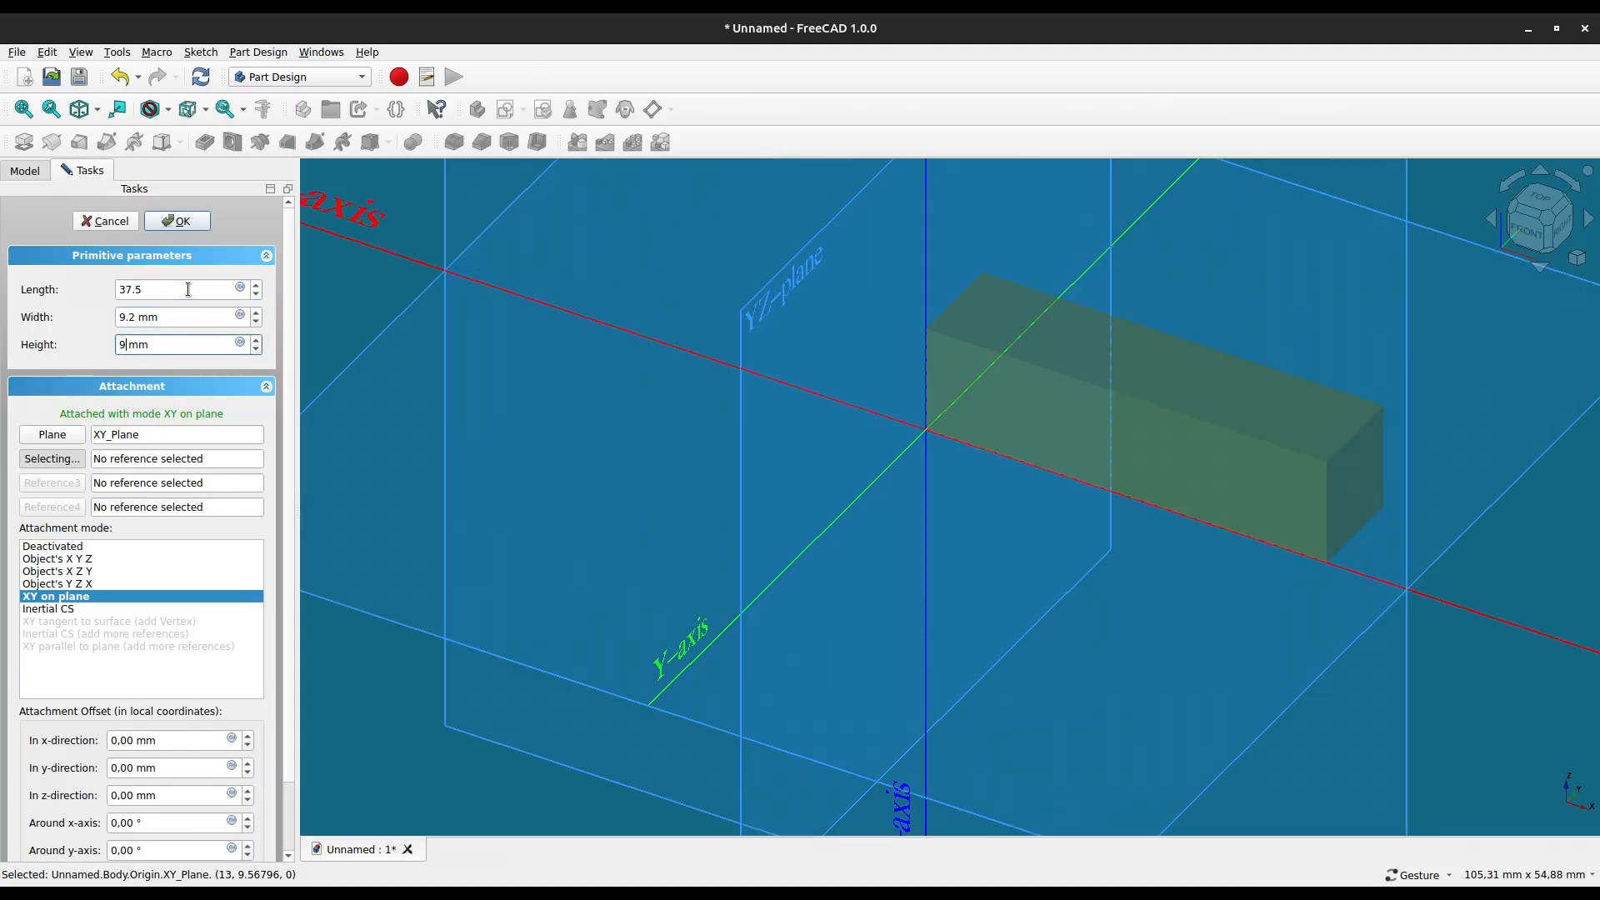
{"action": "left_click", "coordinate": [177, 220]}
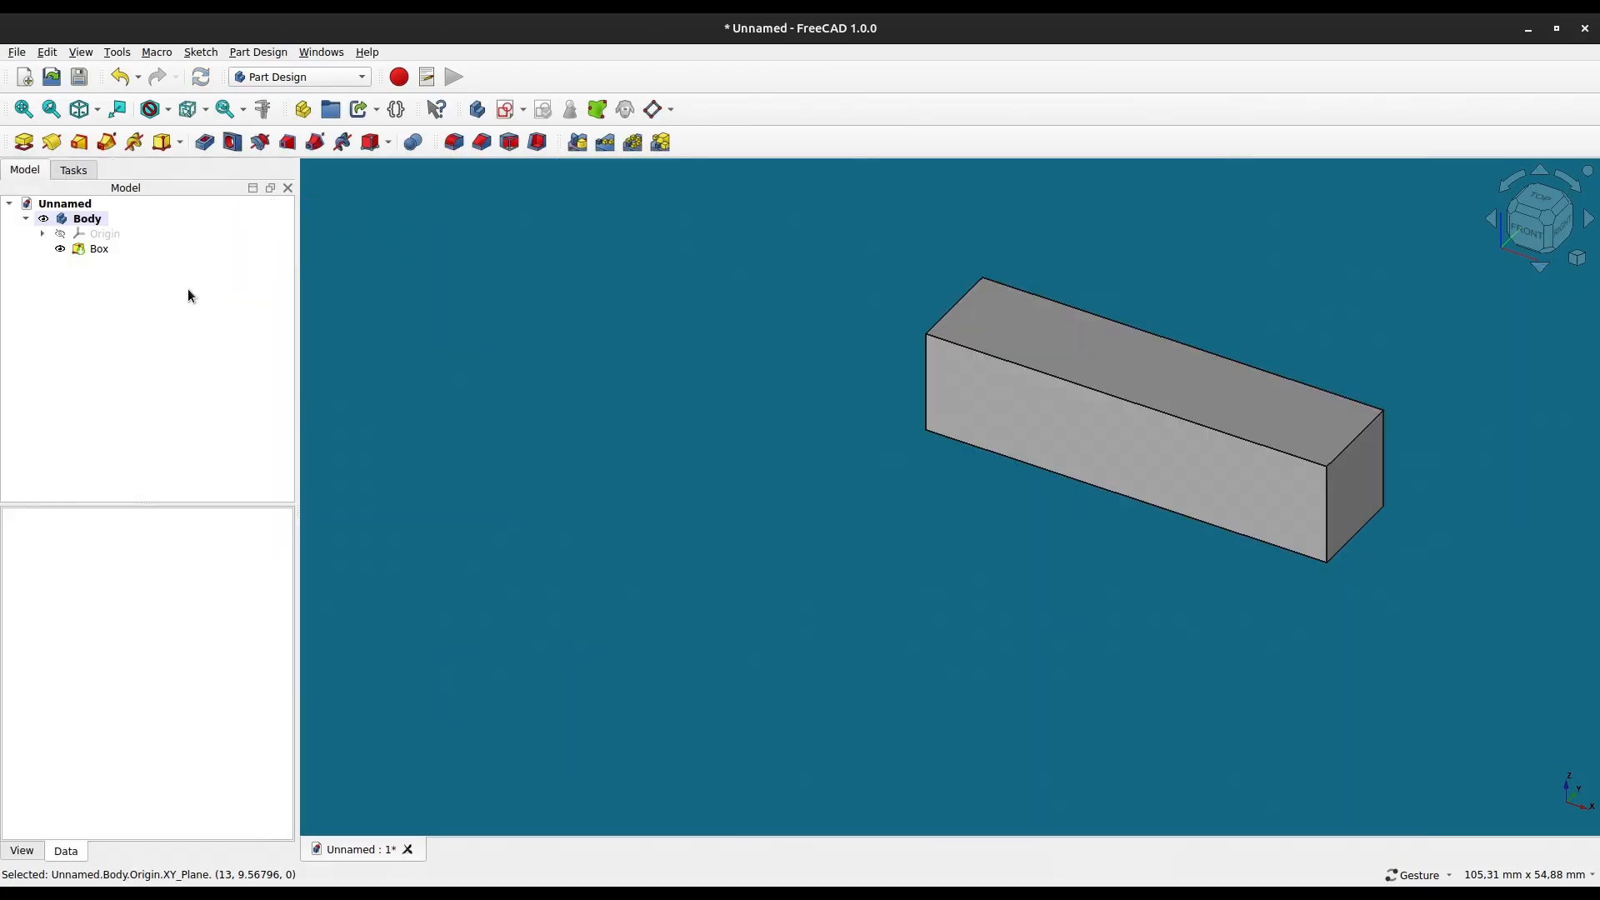
{"action": "mouse_move", "coordinate": [1256, 238]}
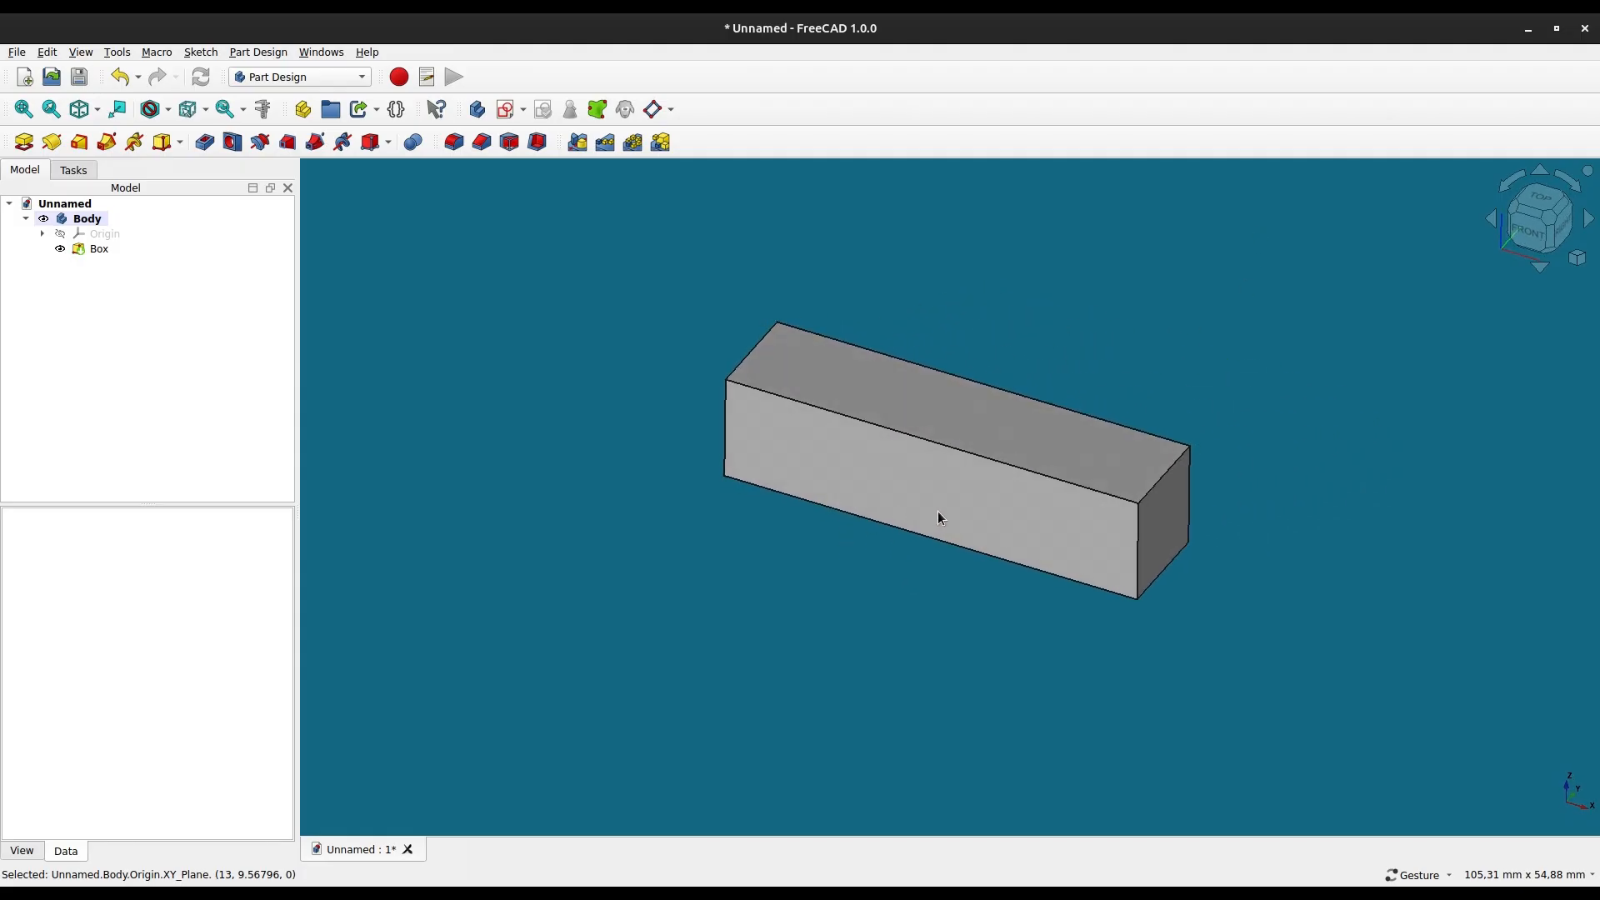
{"action": "mouse_move", "coordinate": [1088, 525]}
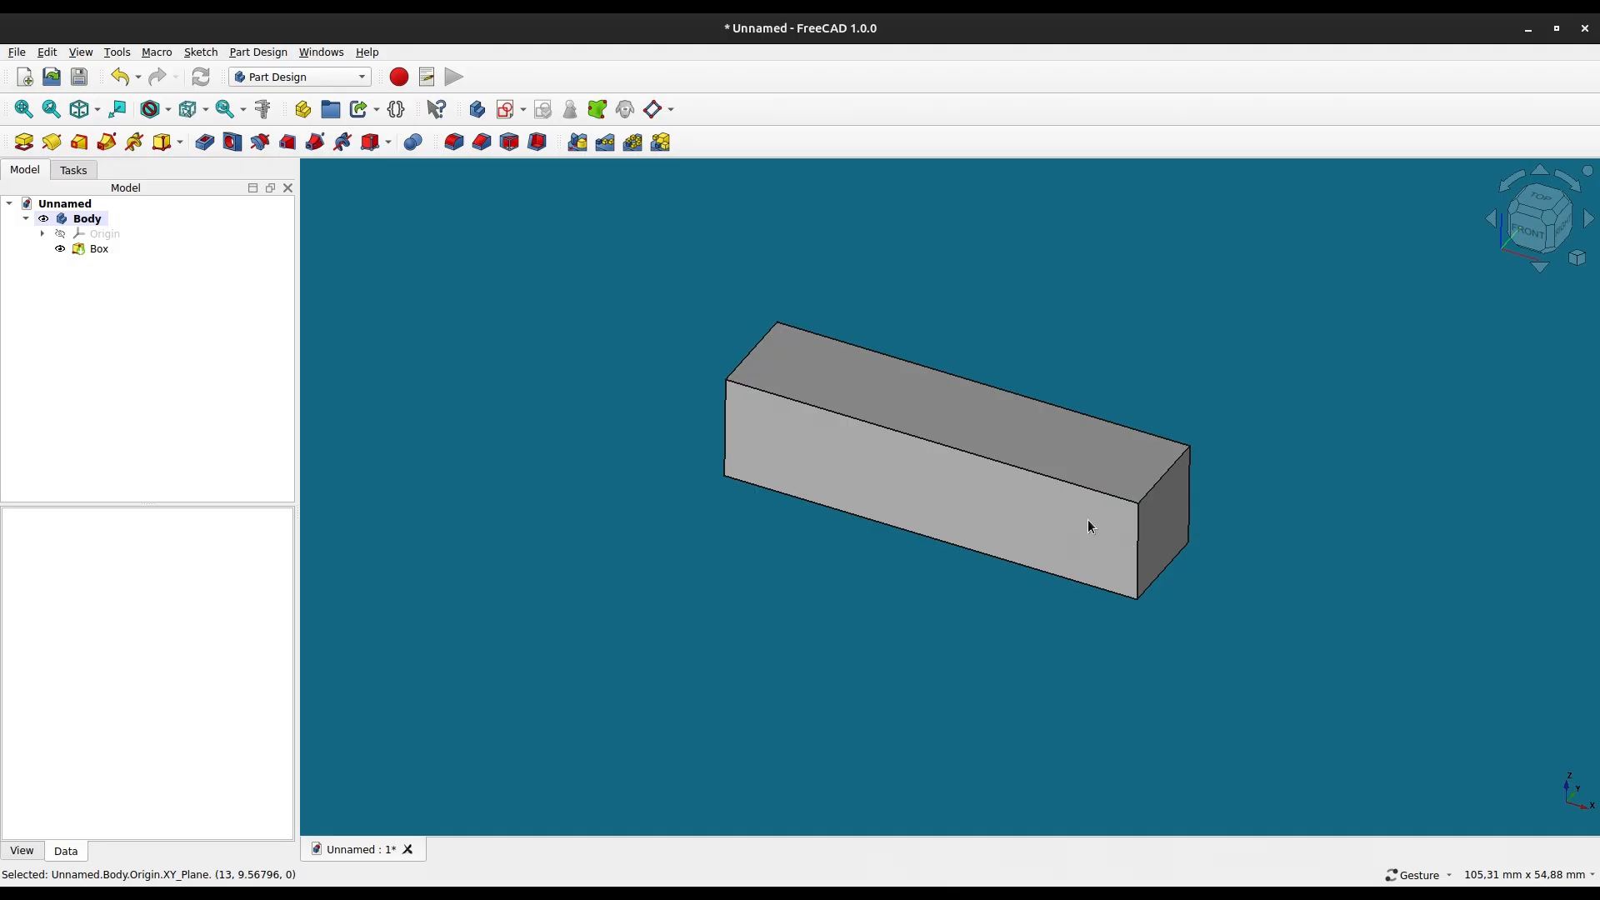
{"action": "mouse_move", "coordinate": [966, 385]}
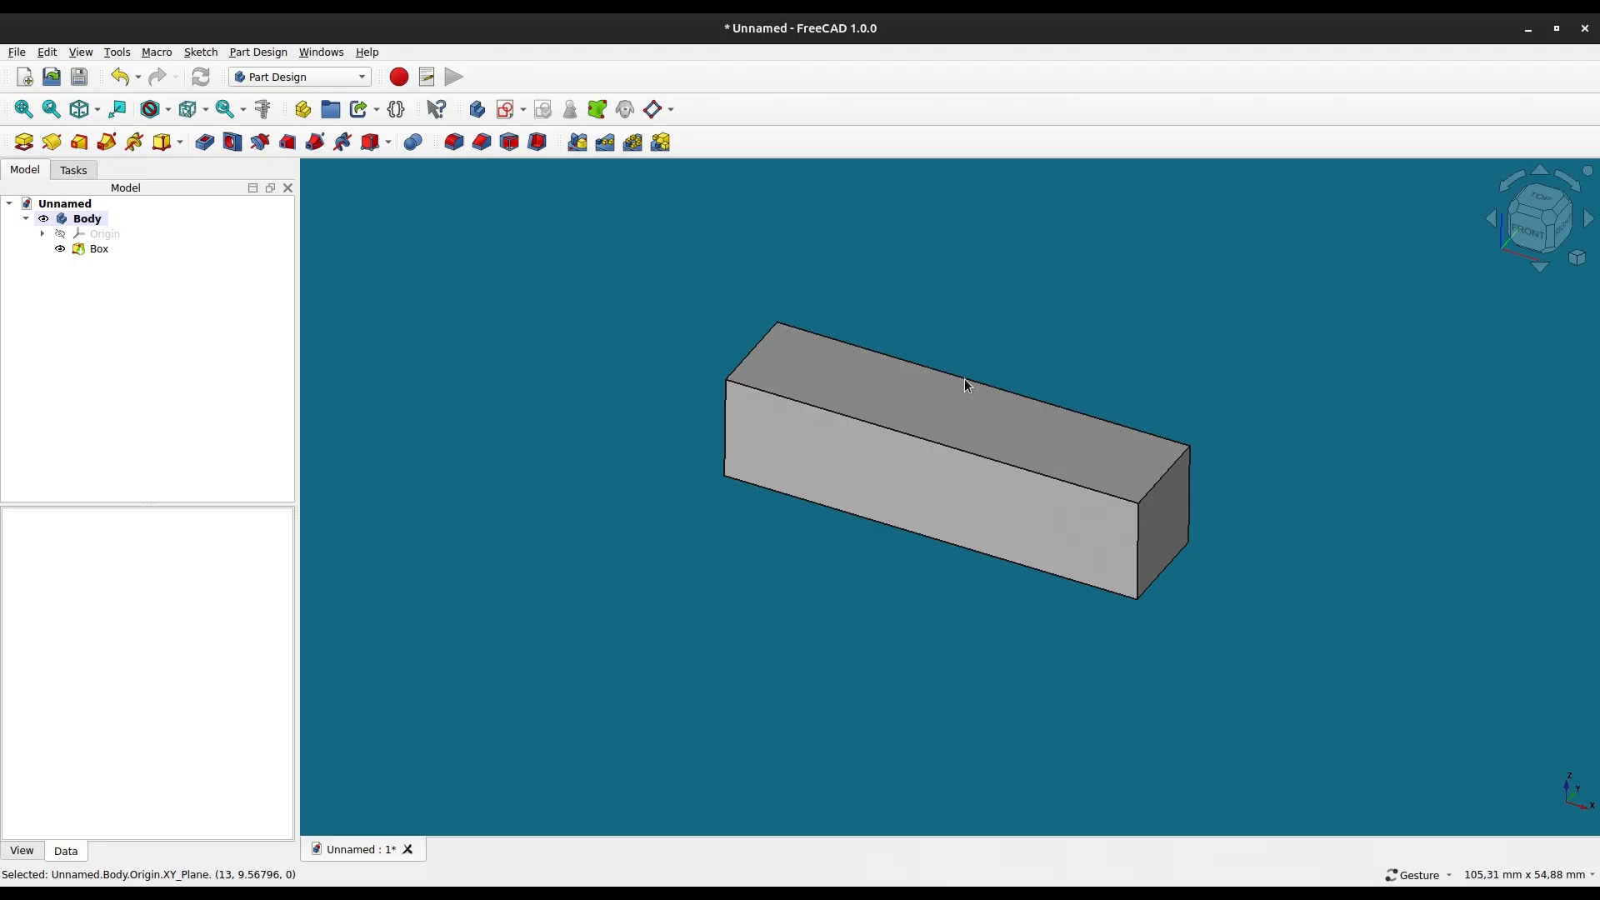
{"action": "mouse_move", "coordinate": [537, 142]}
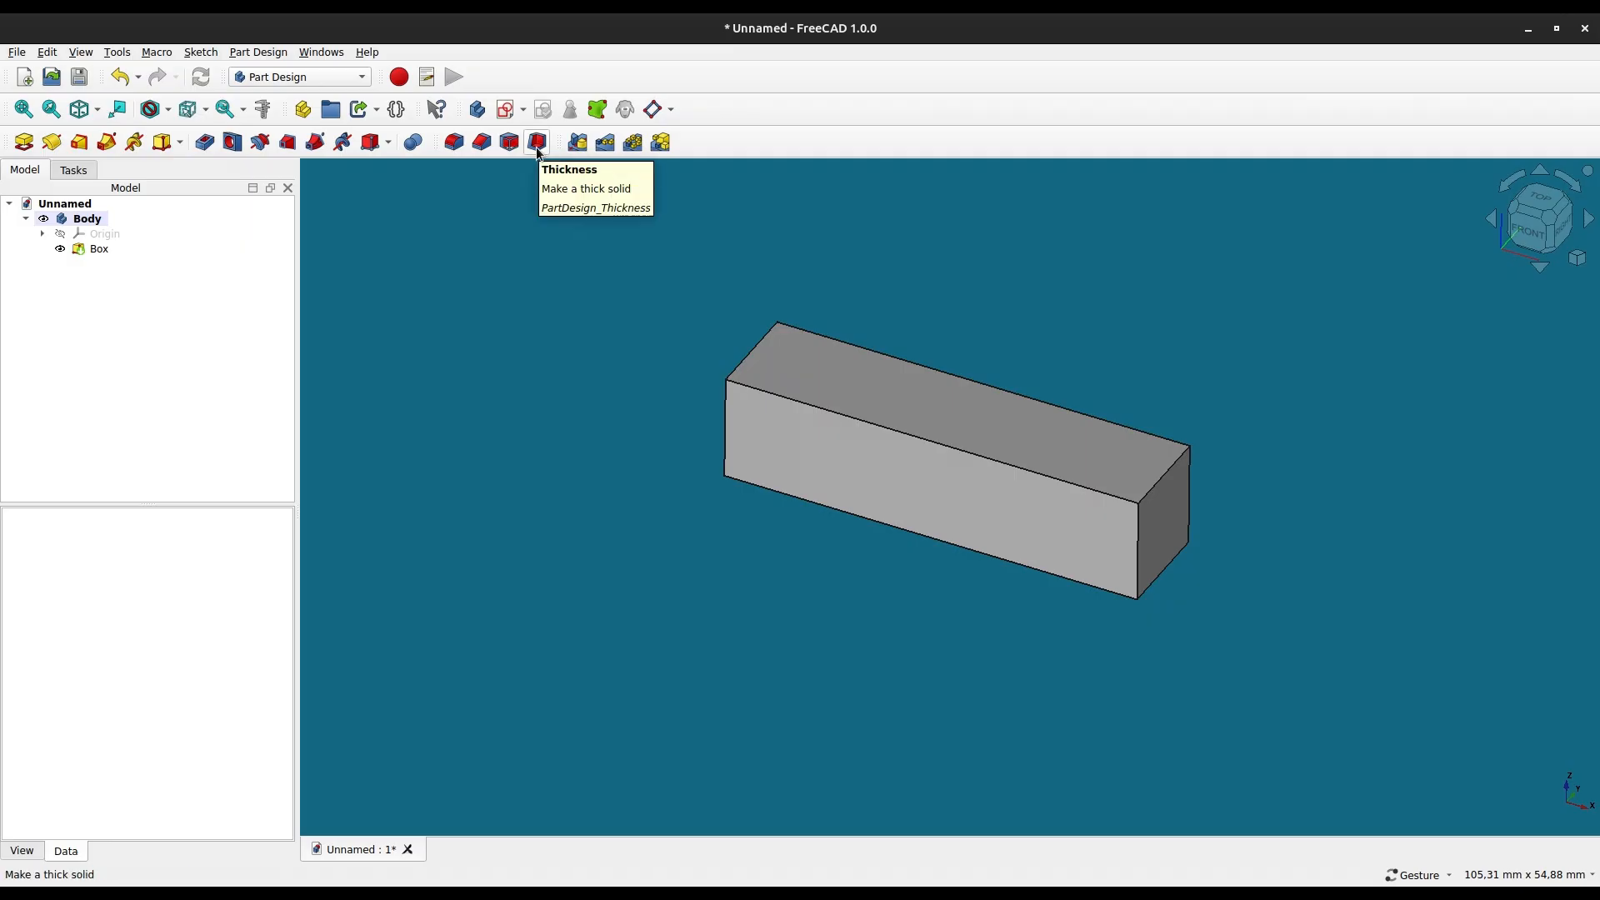
Start a Thickness shell with the top and one end face open and preview it.
{"action": "left_click", "coordinate": [98, 248]}
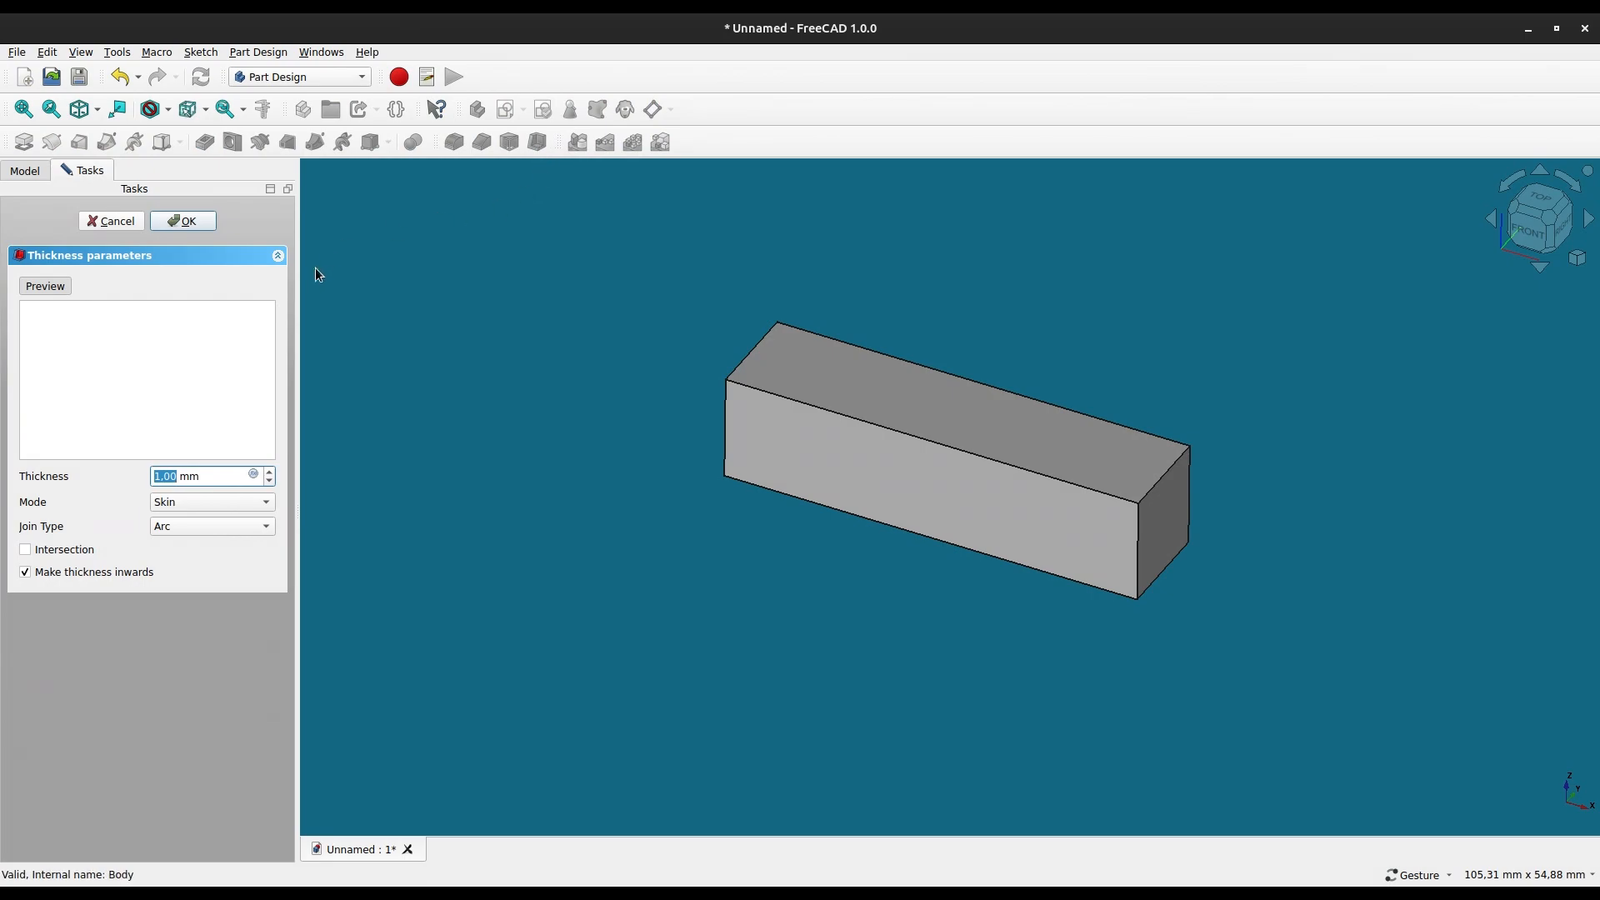
{"action": "mouse_move", "coordinate": [964, 413]}
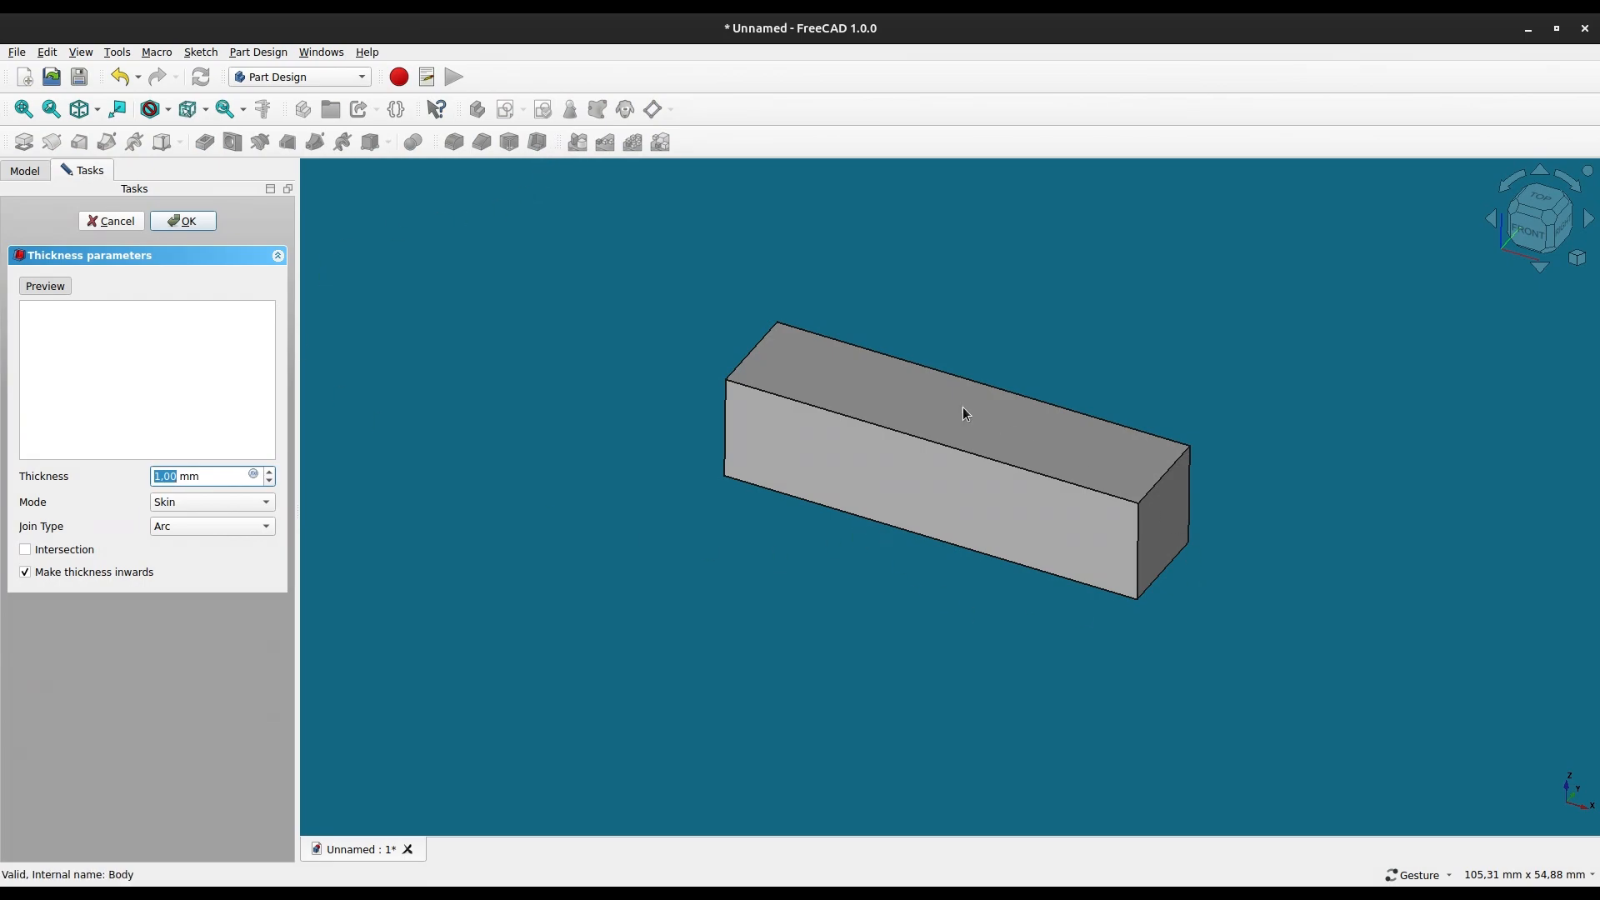
{"action": "left_click", "coordinate": [960, 408]}
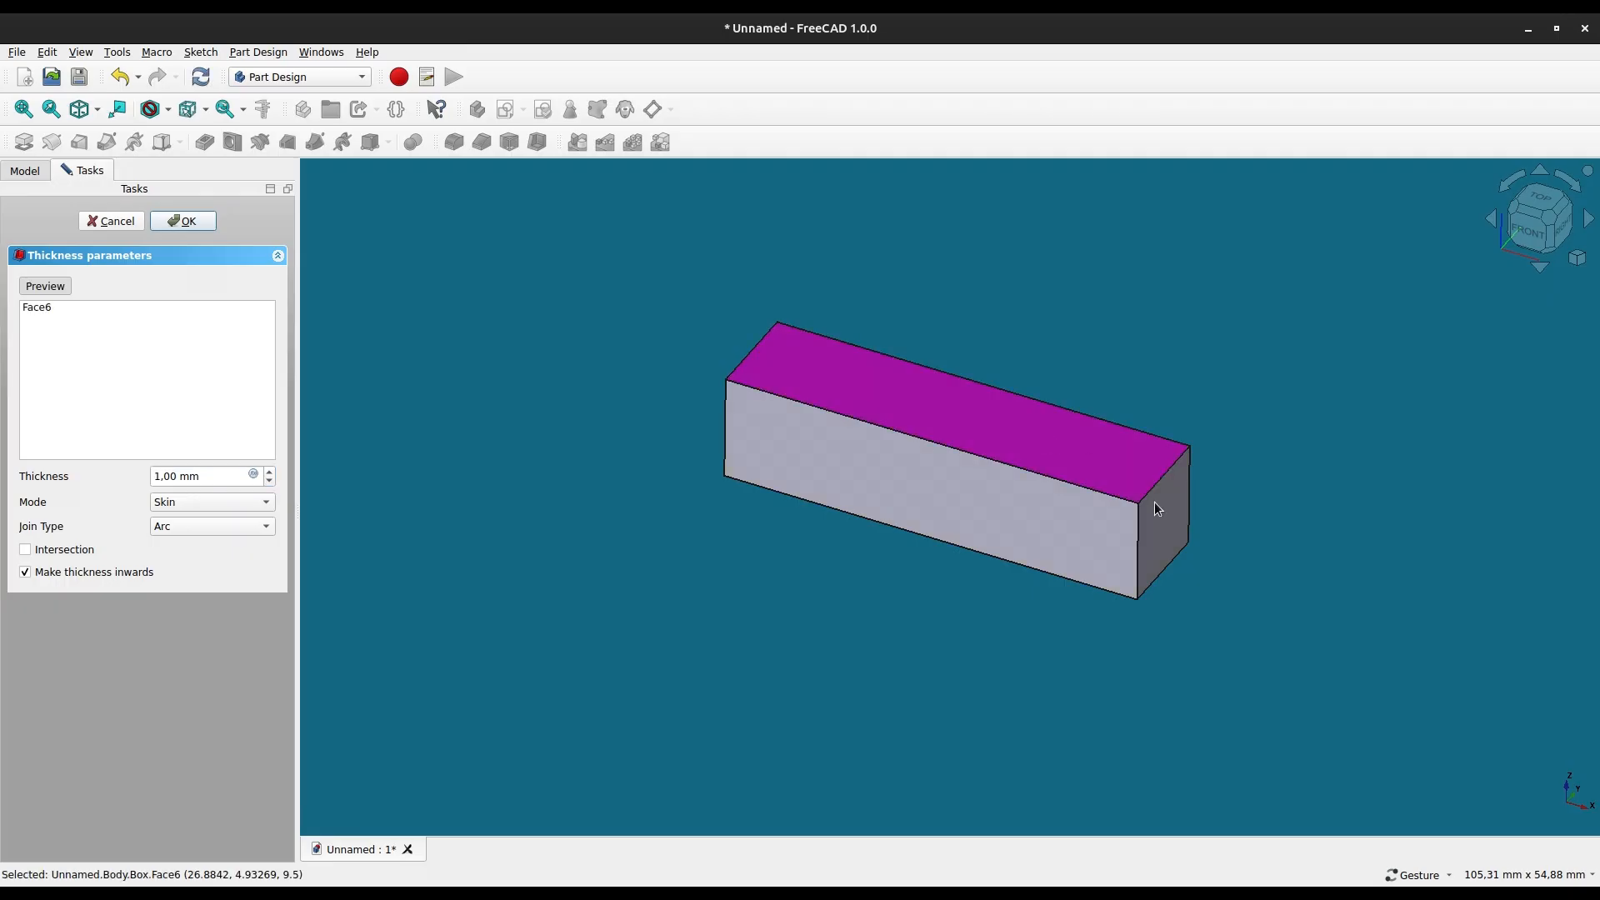
{"action": "left_click", "coordinate": [1158, 520]}
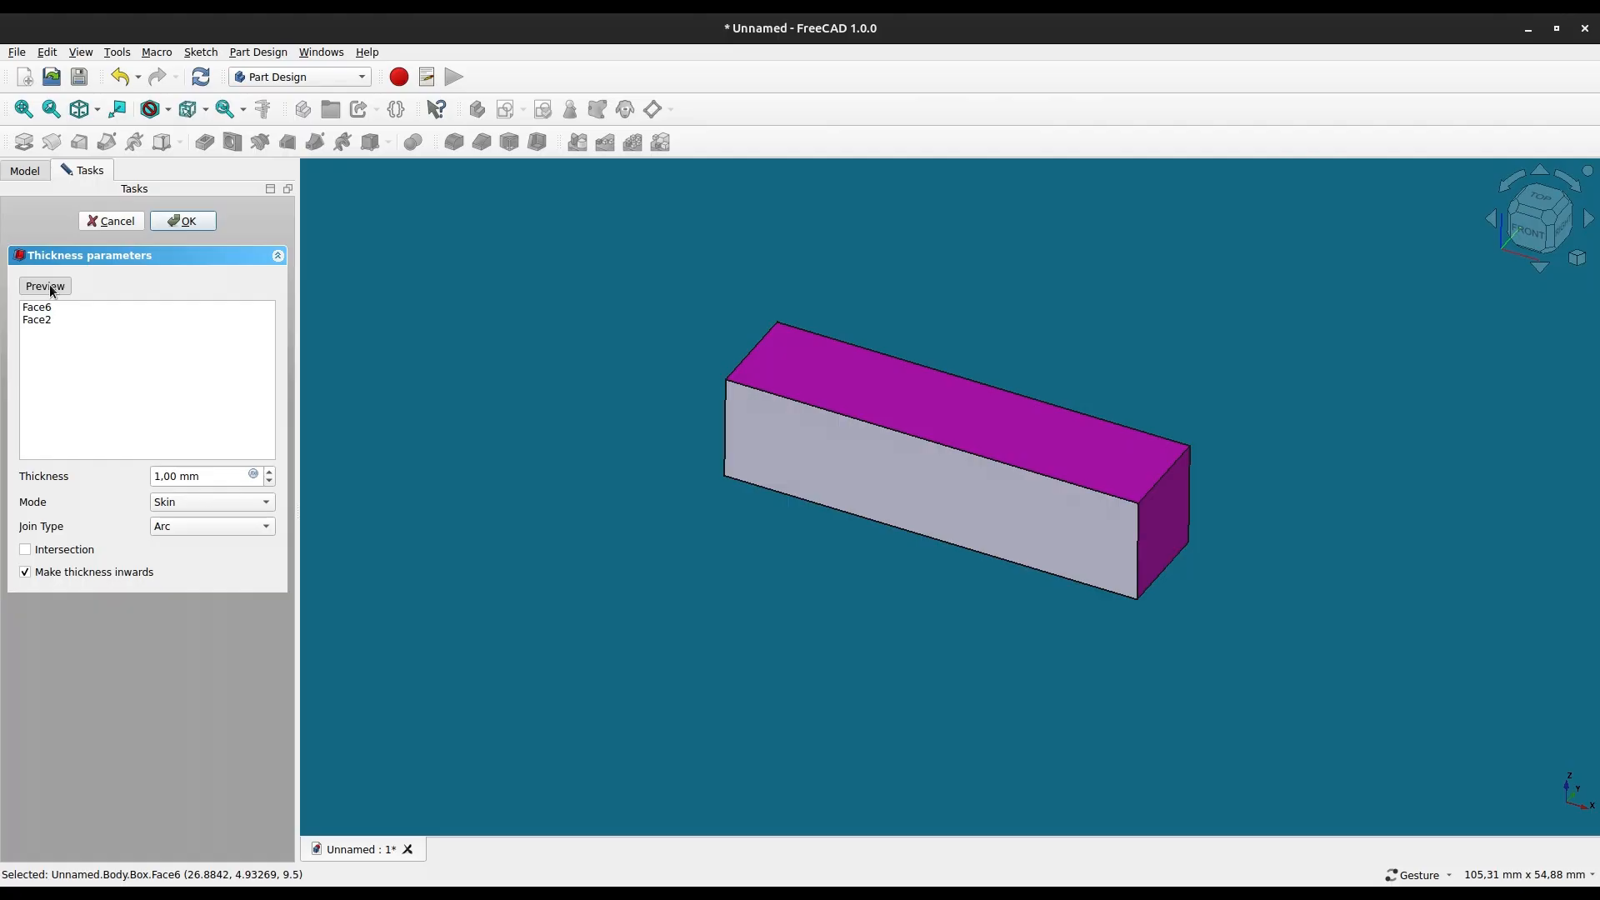
{"action": "left_click", "coordinate": [44, 284]}
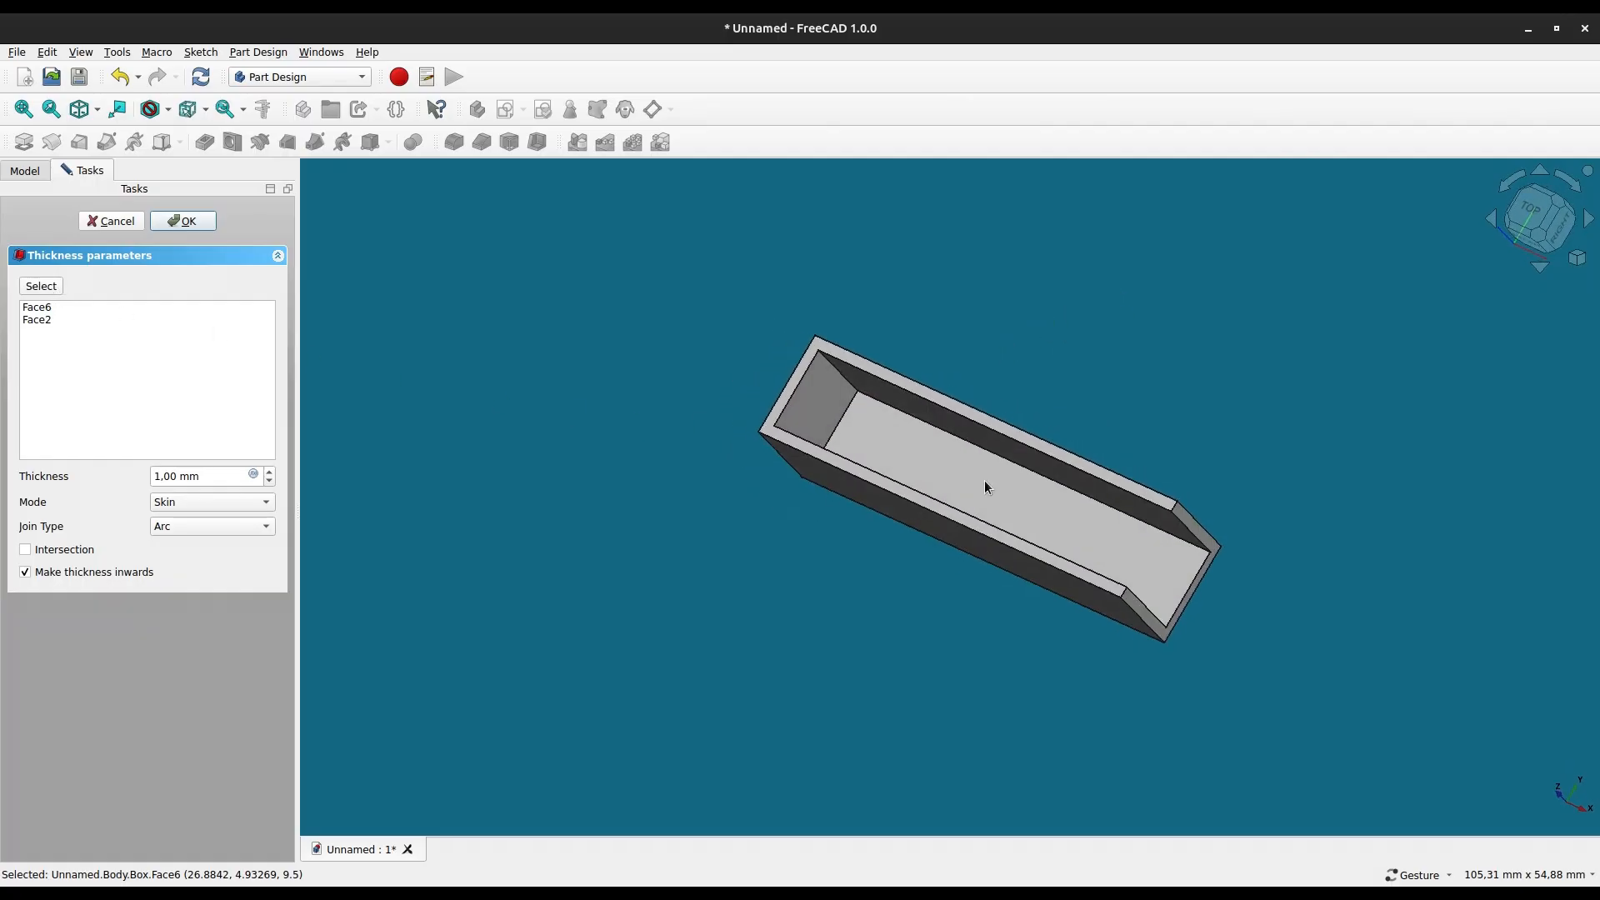
{"action": "mouse_move", "coordinate": [838, 670]}
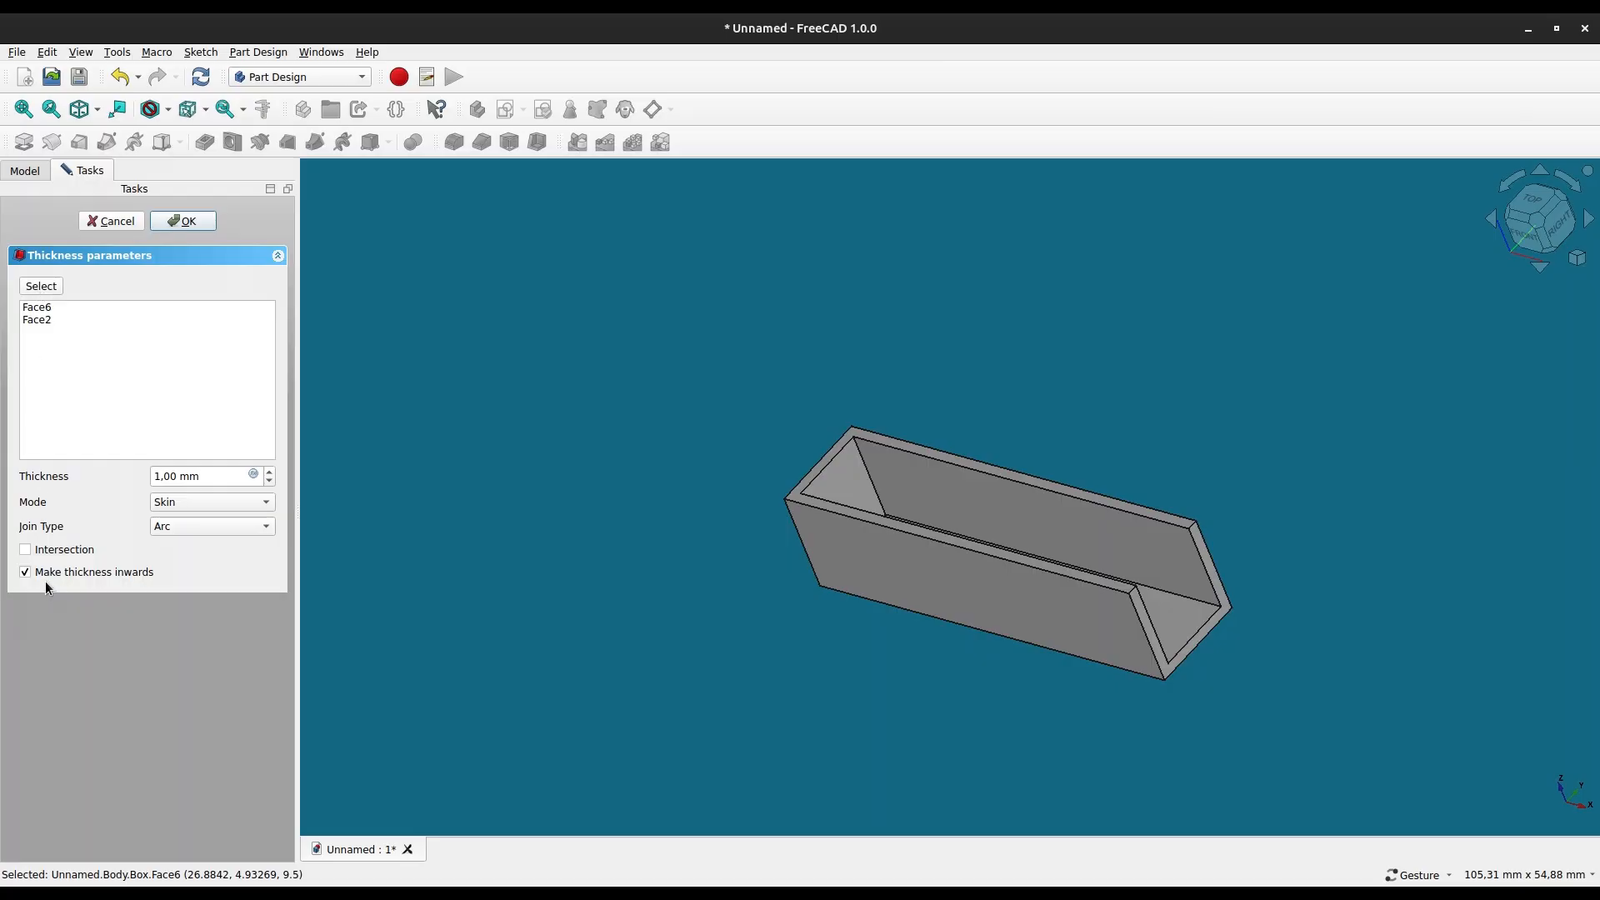
Make the 1 mm shell grow outward and commit the Thickness feature.
{"action": "left_click", "coordinate": [25, 571]}
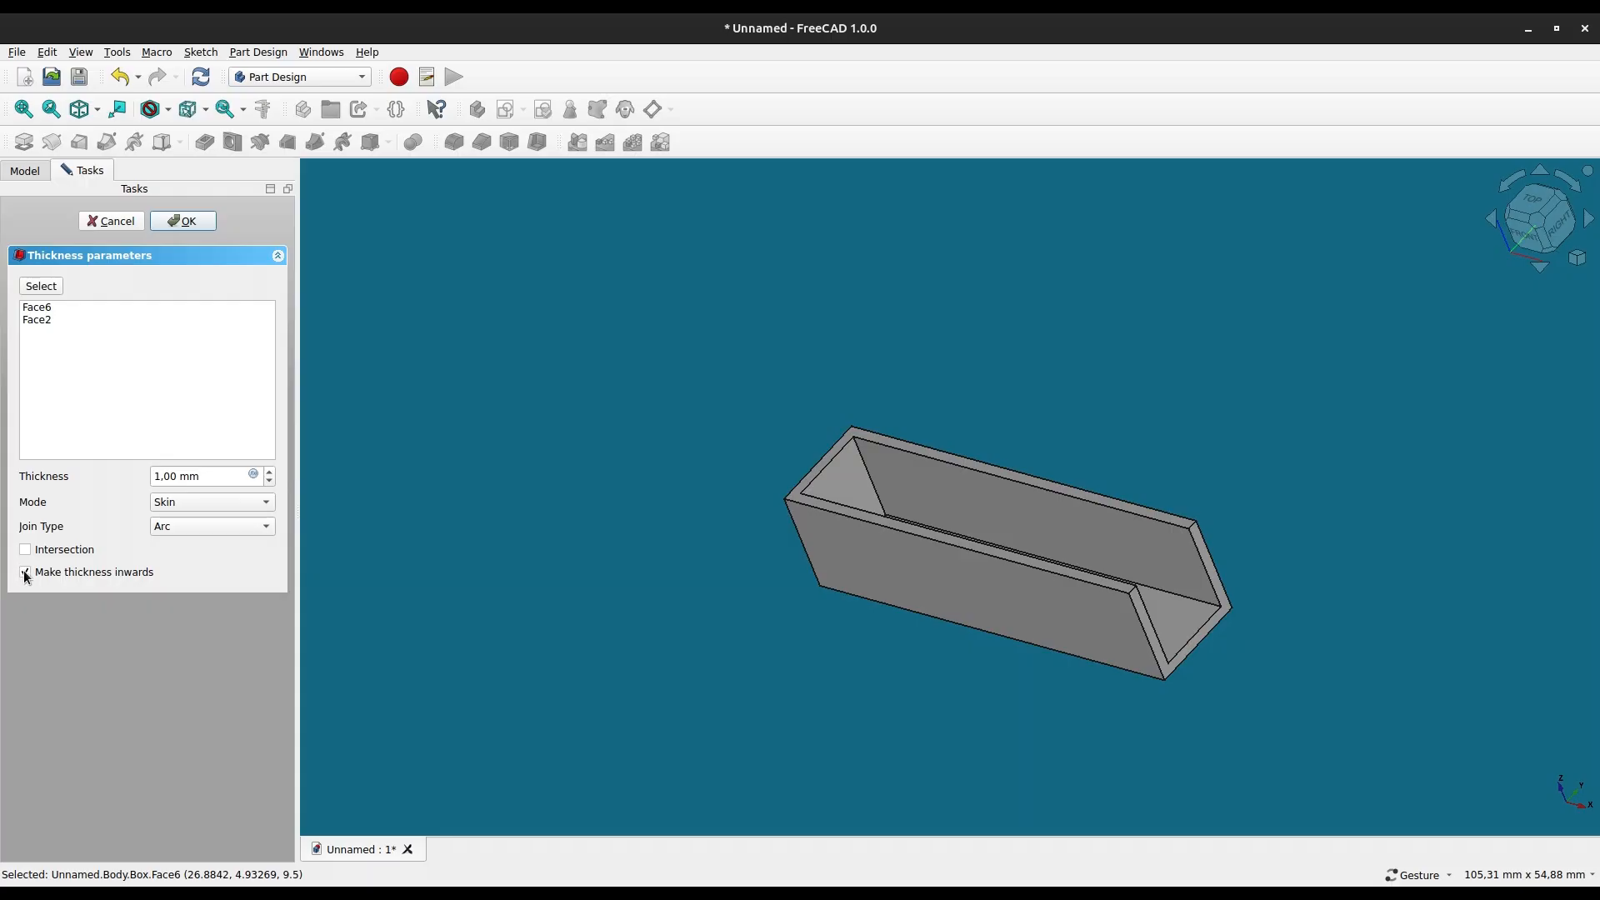
{"action": "left_click", "coordinate": [25, 572]}
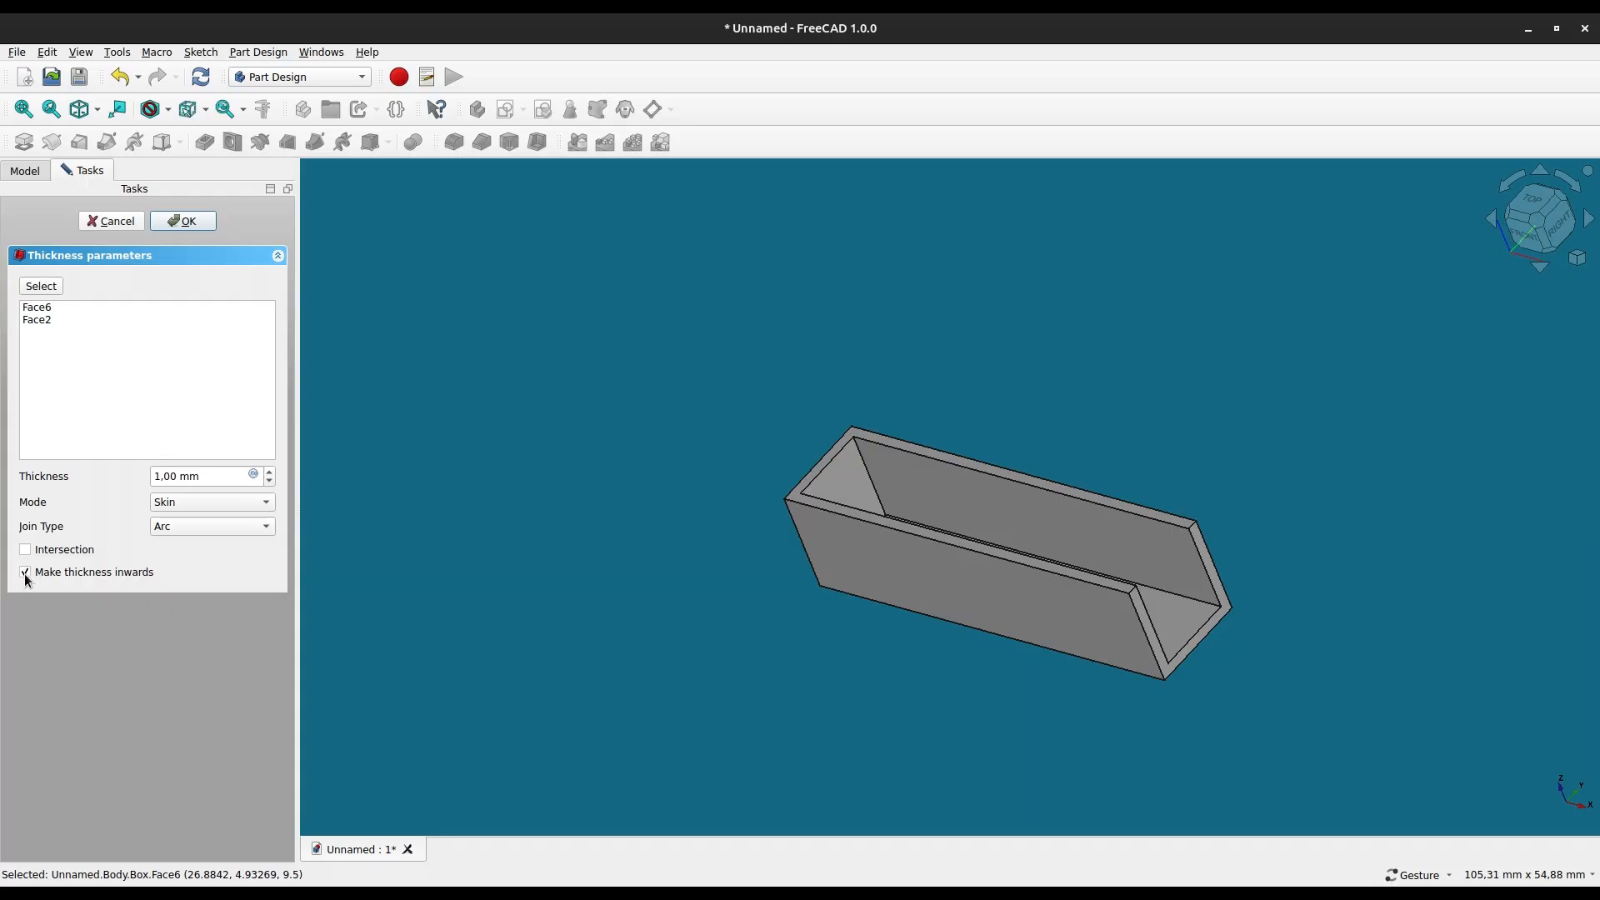
{"action": "left_click", "coordinate": [25, 571]}
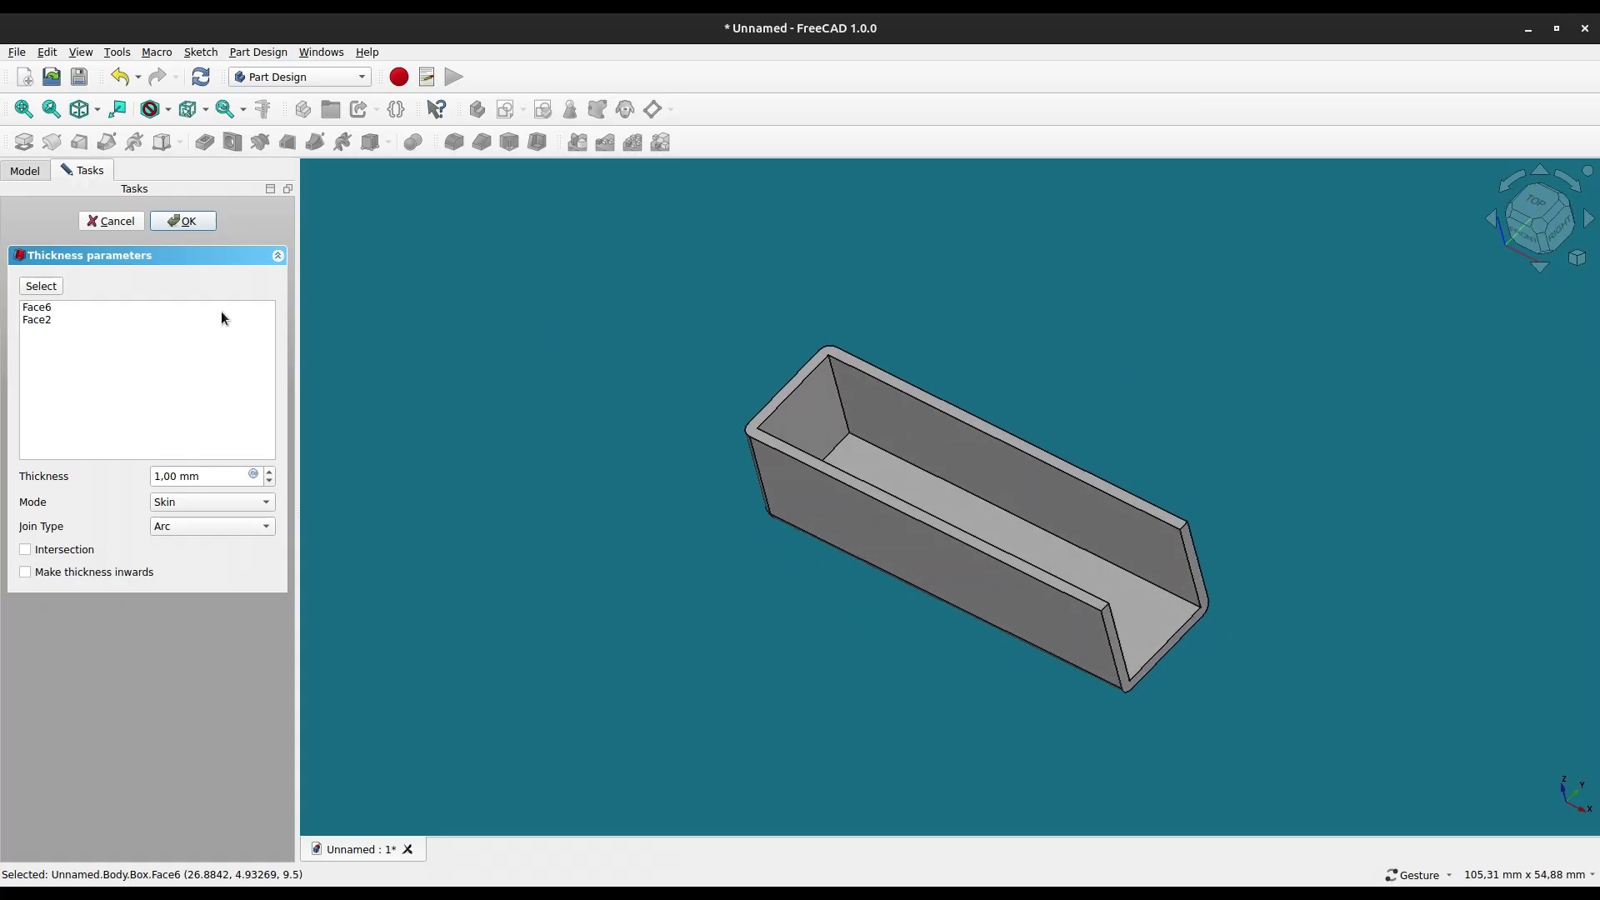
{"action": "mouse_move", "coordinate": [545, 515]}
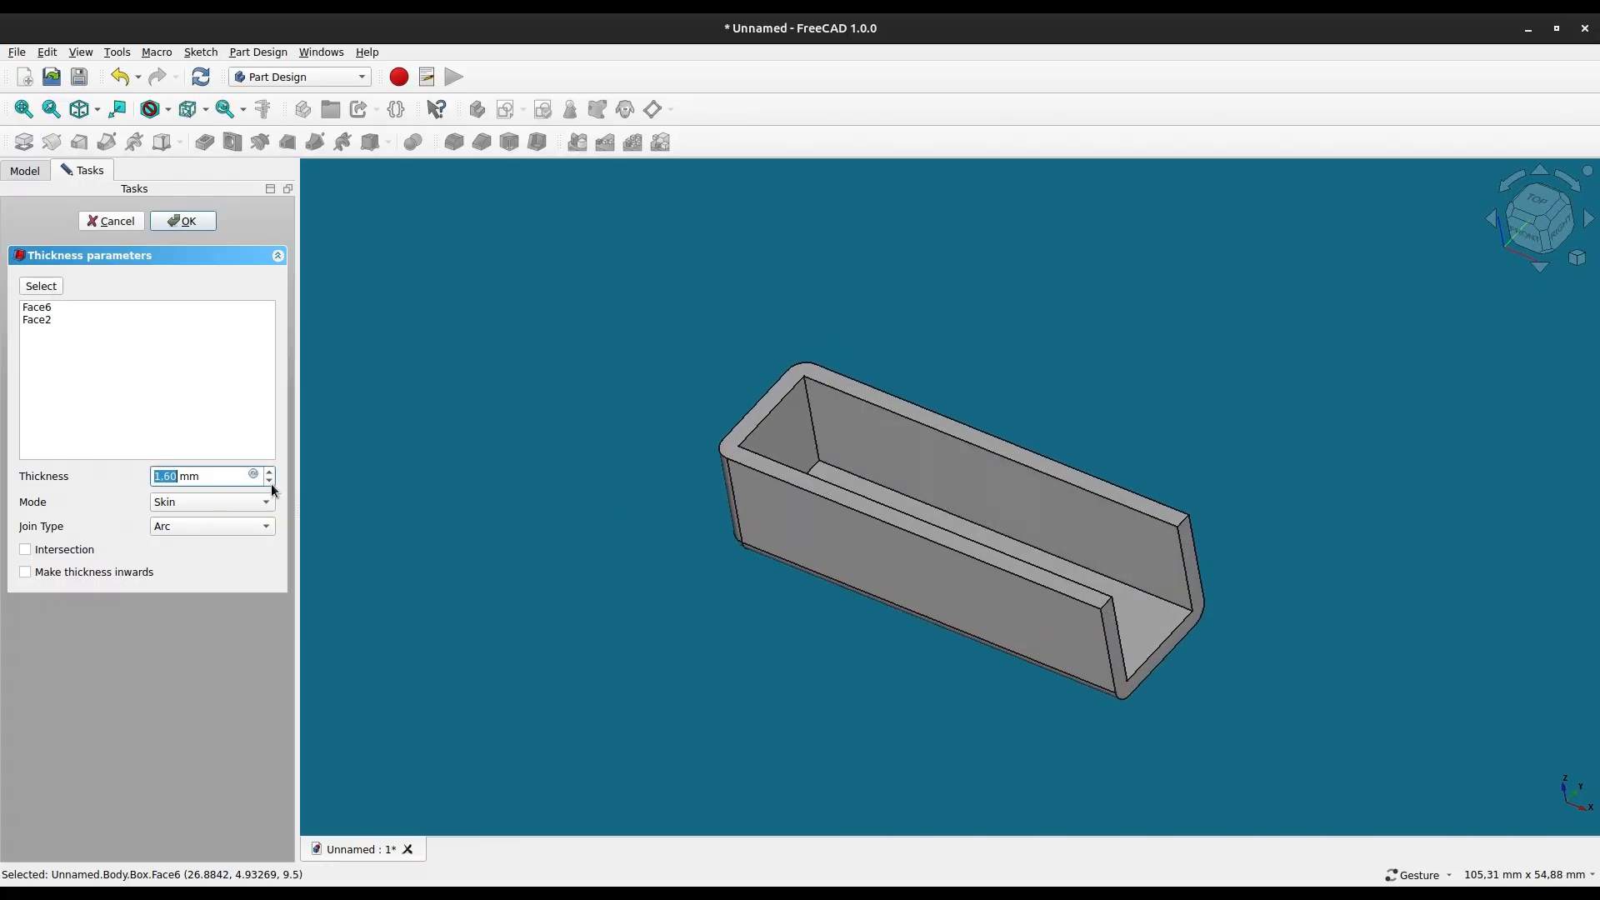
{"action": "left_click", "coordinate": [268, 480]}
{"action": "type", "text": "1"}
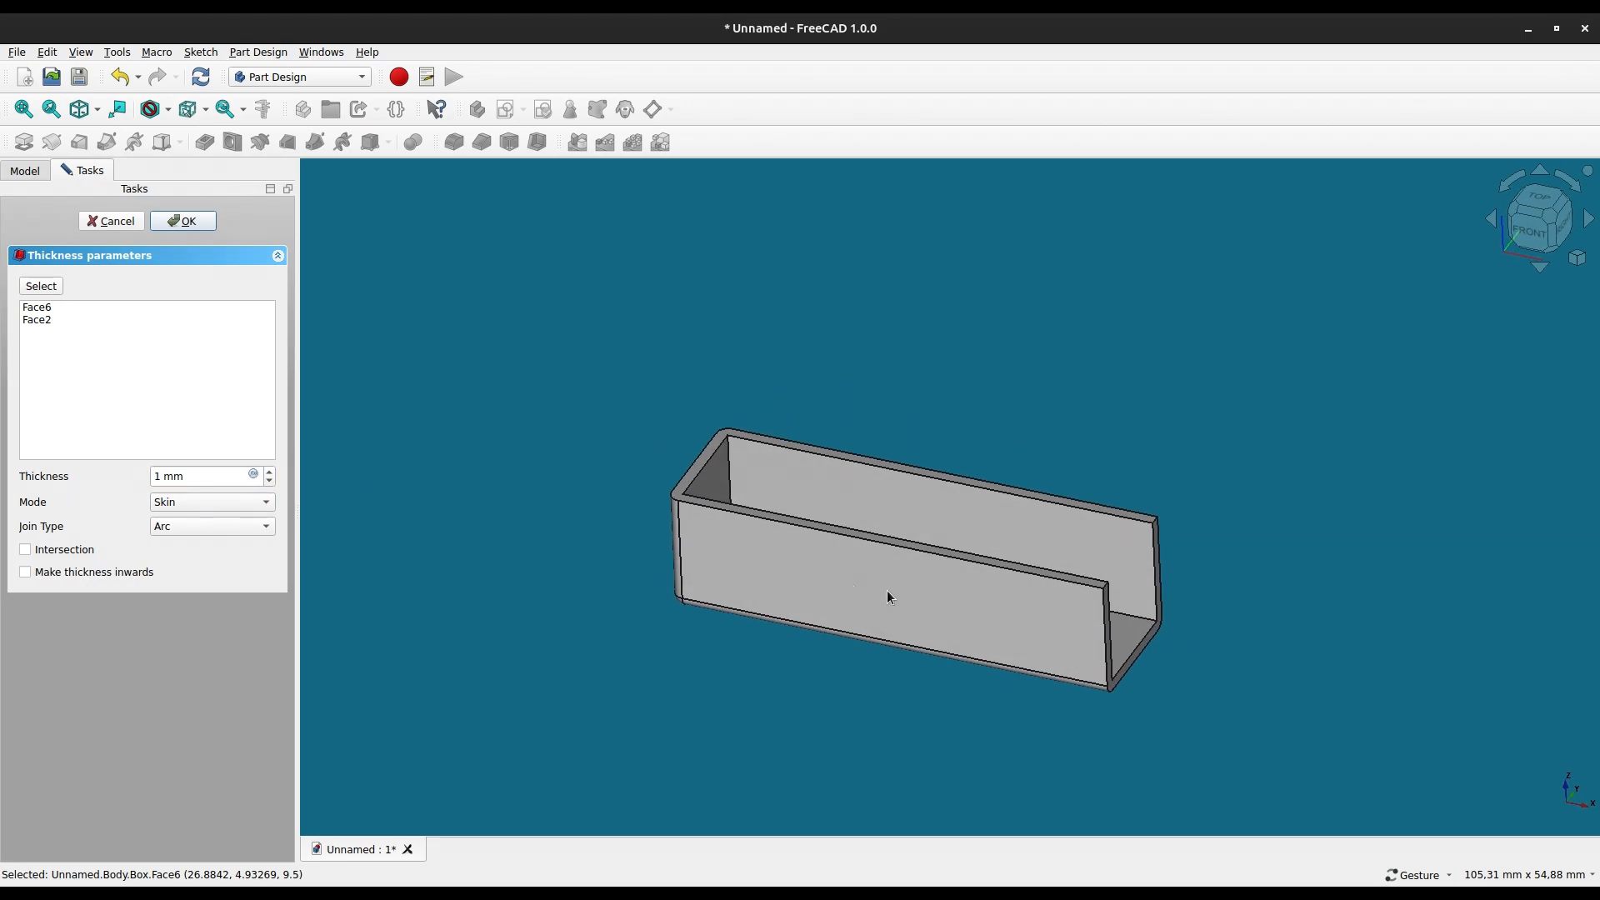
{"action": "left_click", "coordinate": [182, 220]}
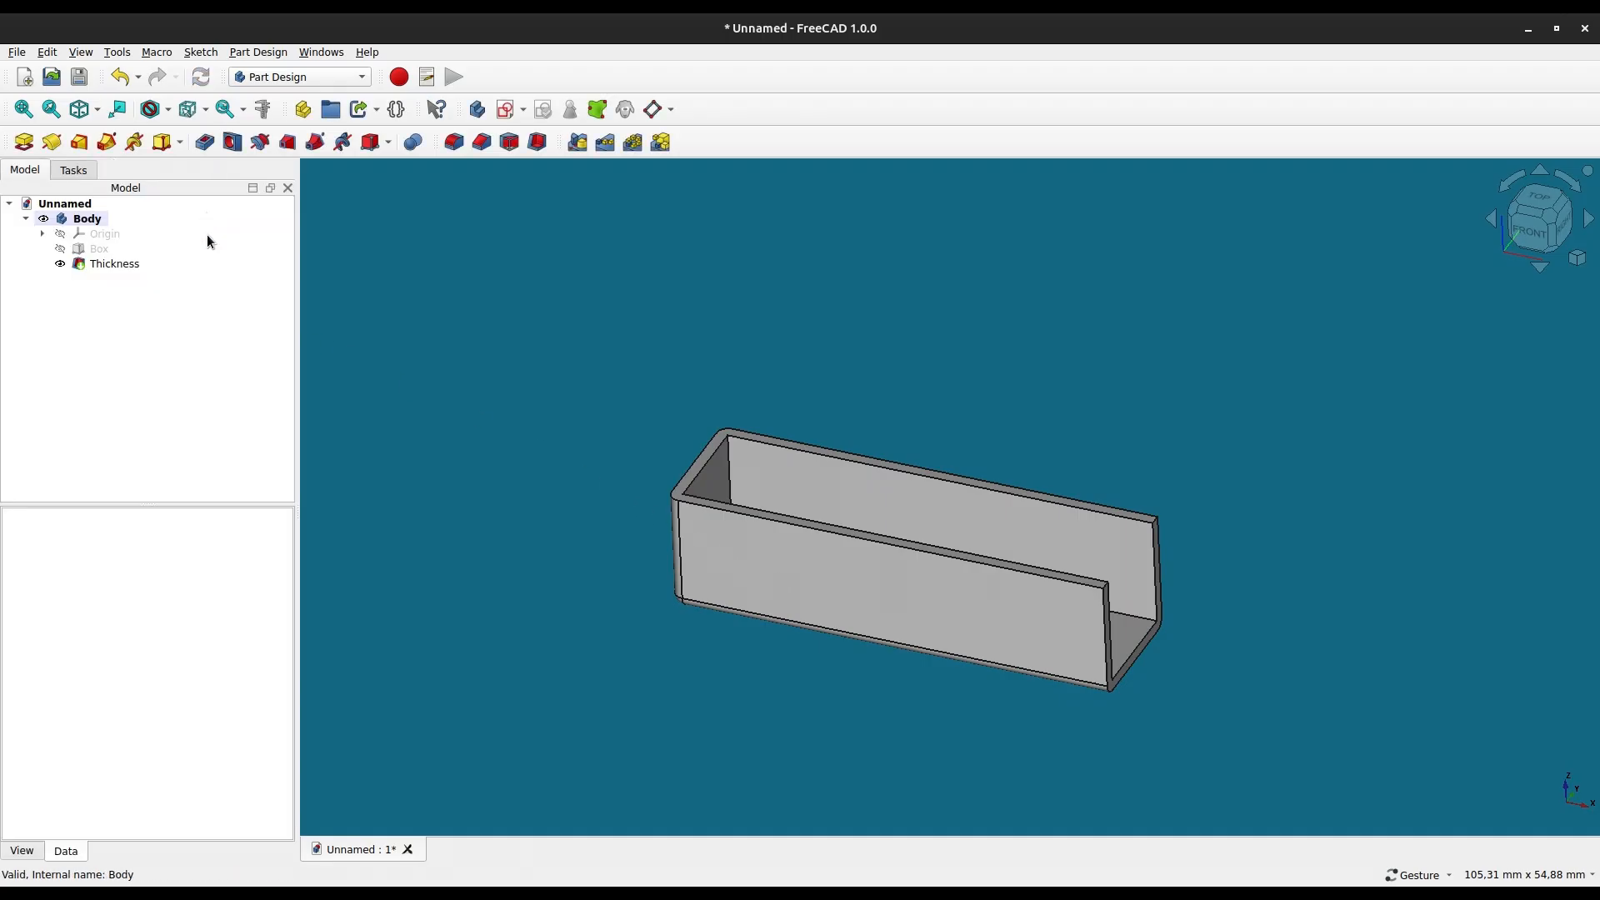
{"action": "mouse_move", "coordinate": [1076, 460]}
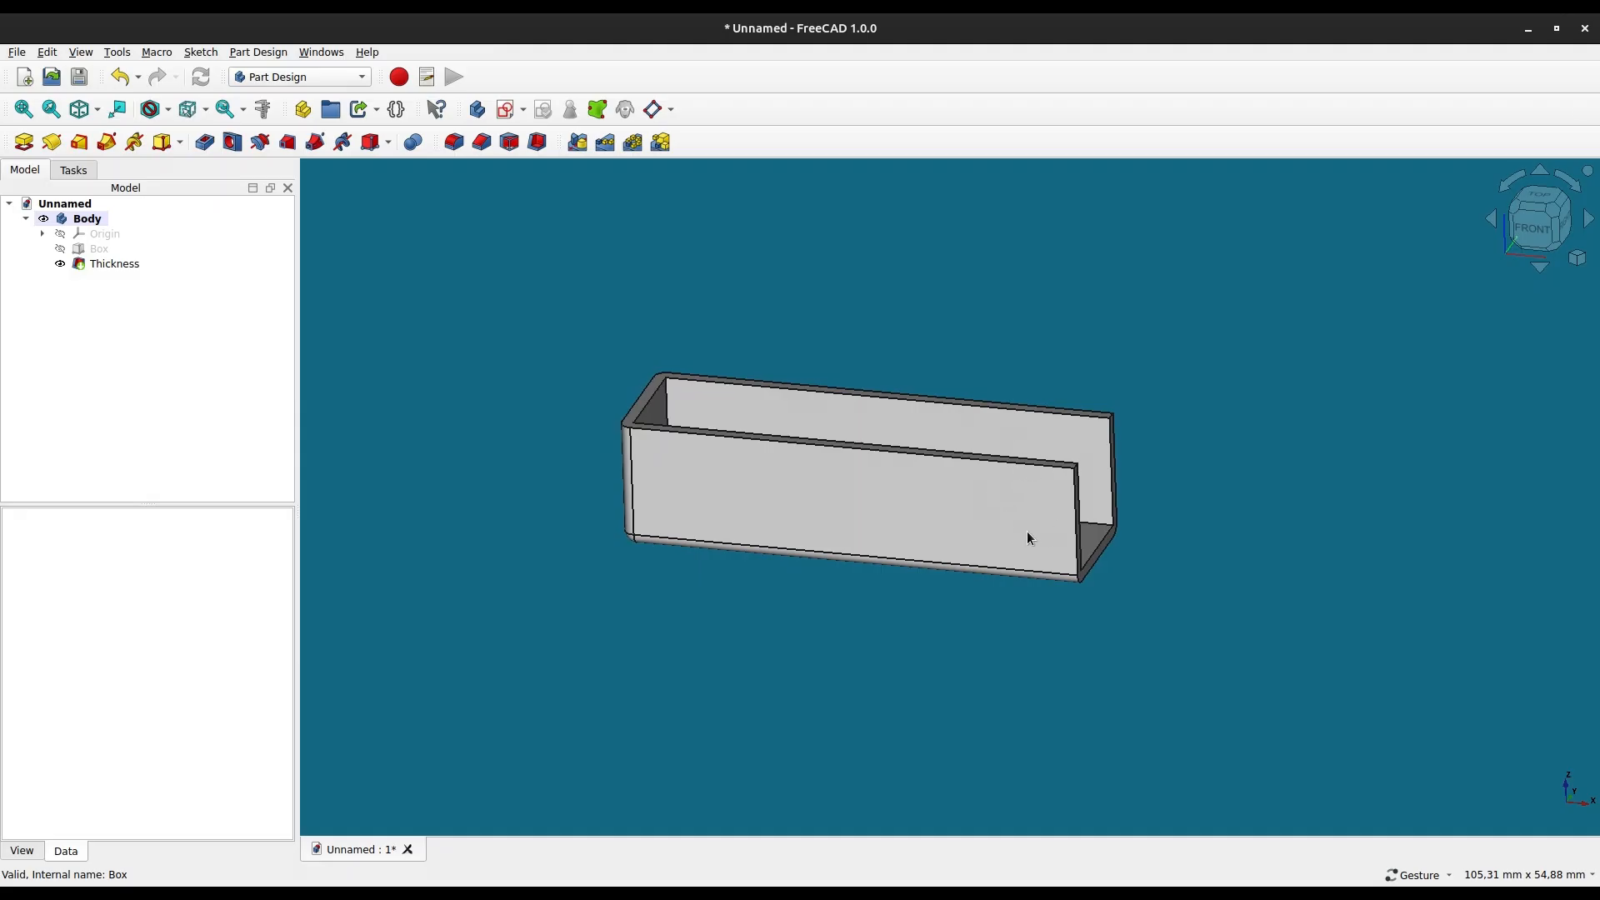
{"action": "mouse_move", "coordinate": [1105, 582]}
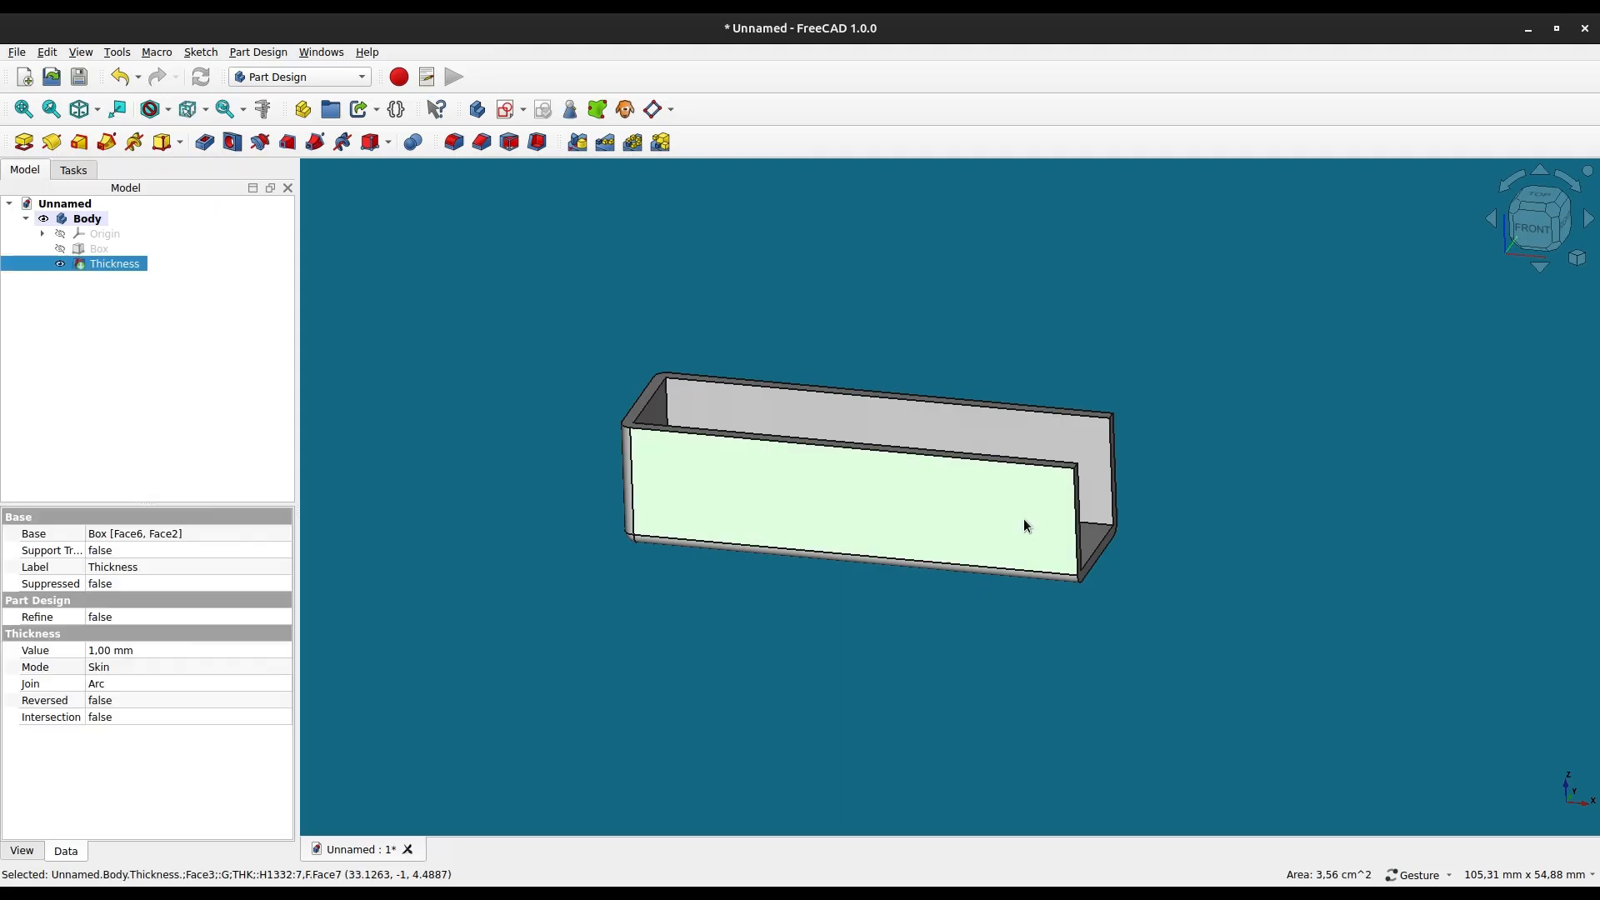
{"action": "mouse_move", "coordinate": [595, 237]}
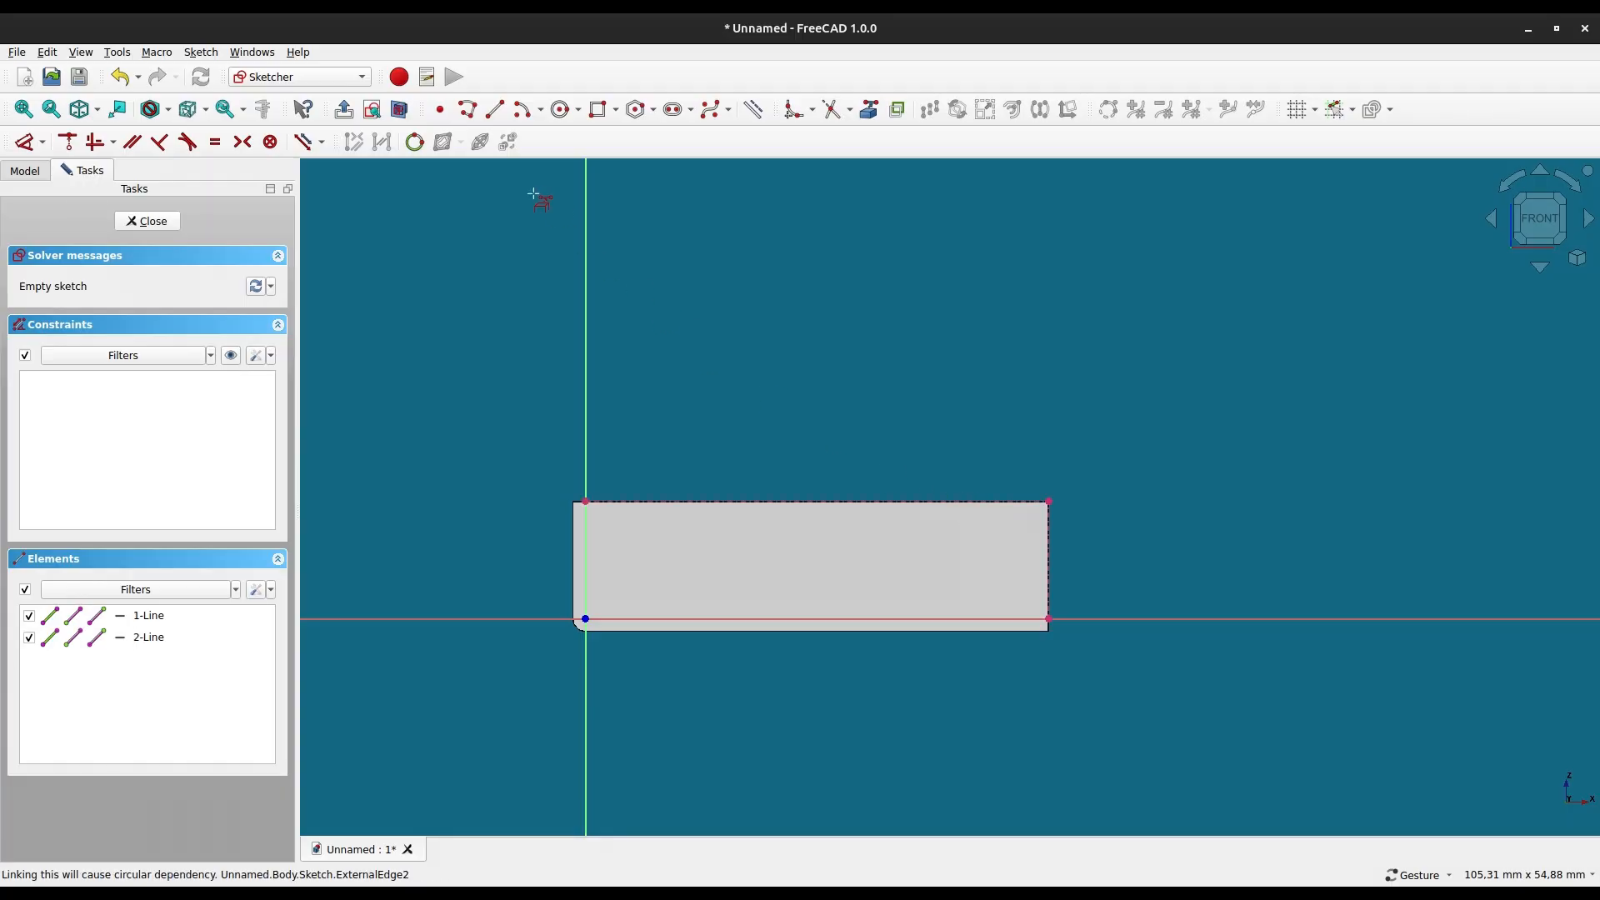
{"action": "mouse_move", "coordinate": [1060, 501]}
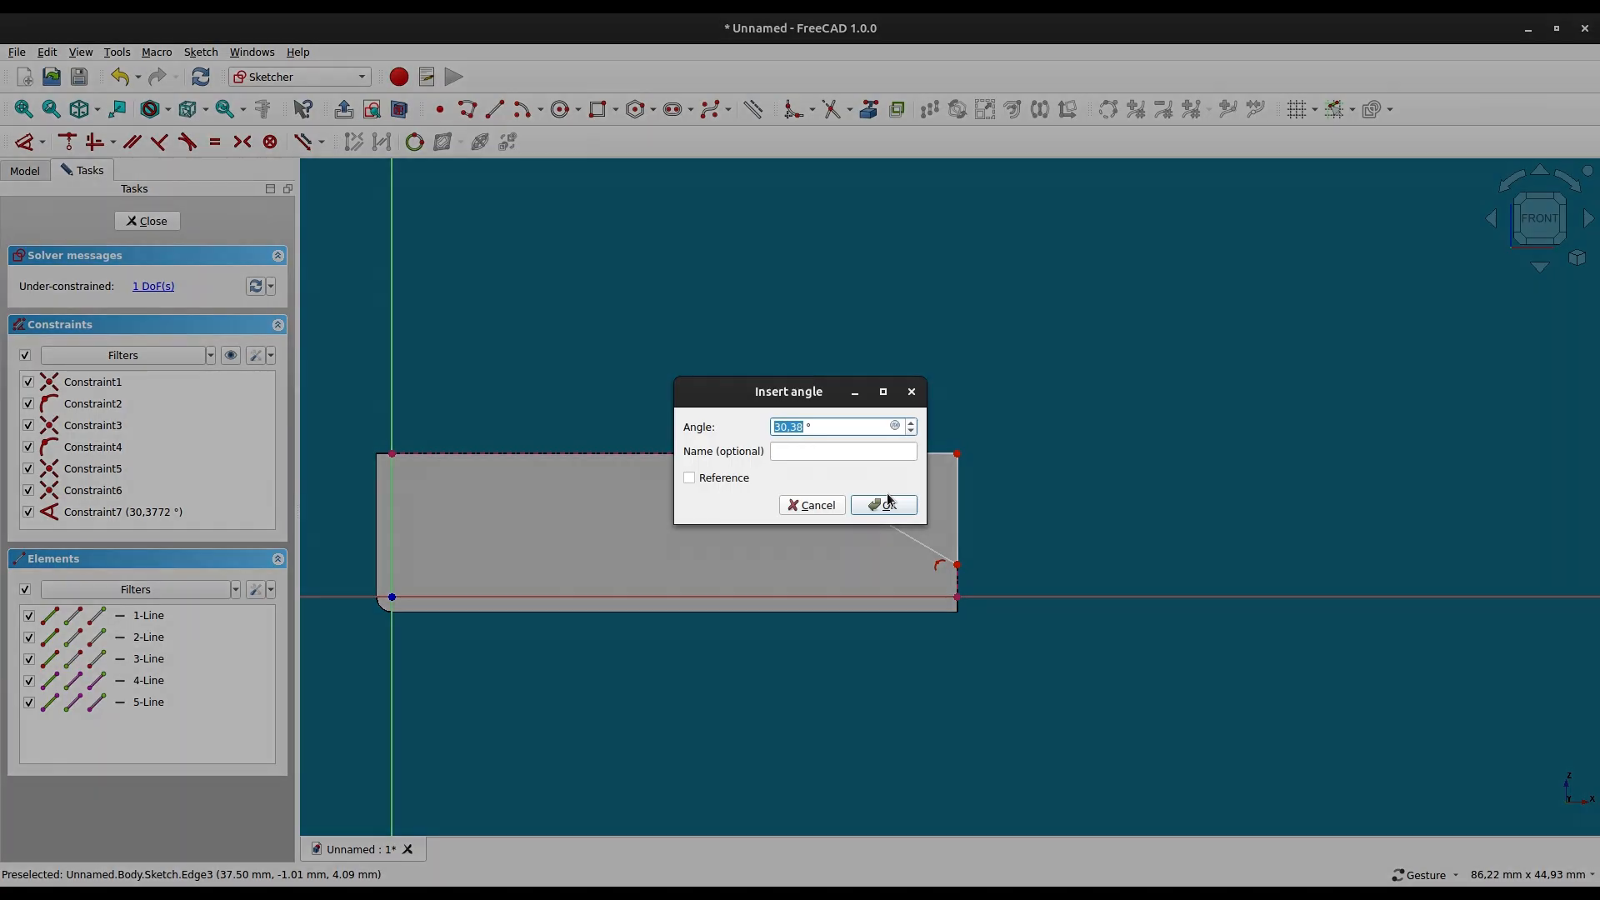
Confirm the 30° angle constraint on the profile's slanted edge.
{"action": "left_click", "coordinate": [883, 504]}
{"action": "type", "text": "2"}
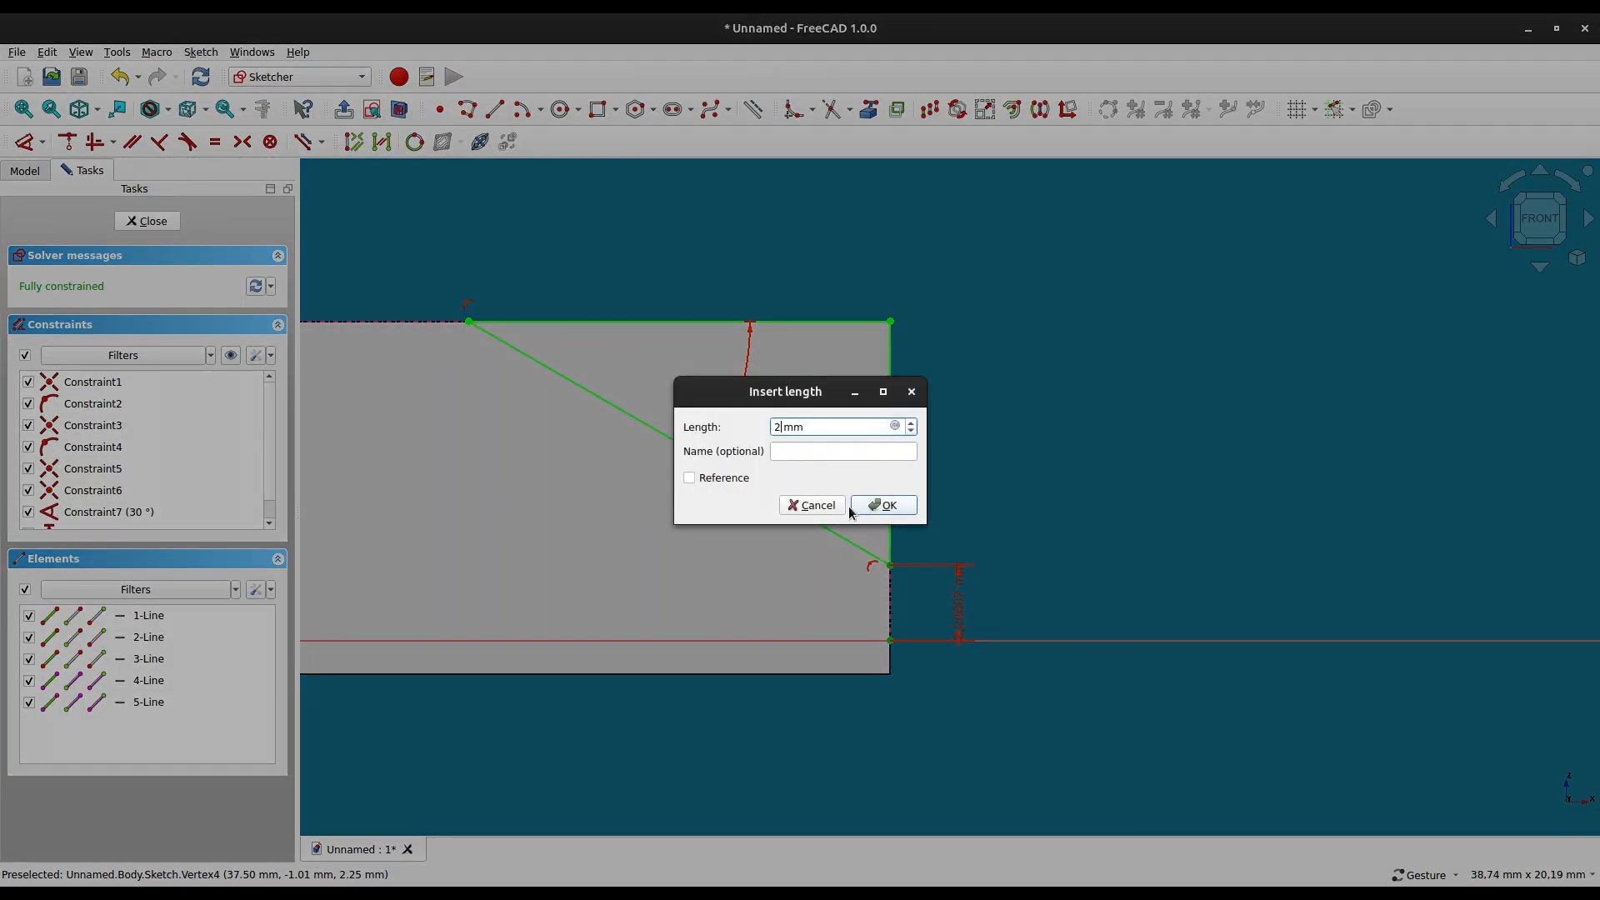
Confirm the 2 mm offset constraint and close the finished sketch.
{"action": "left_click", "coordinate": [883, 505]}
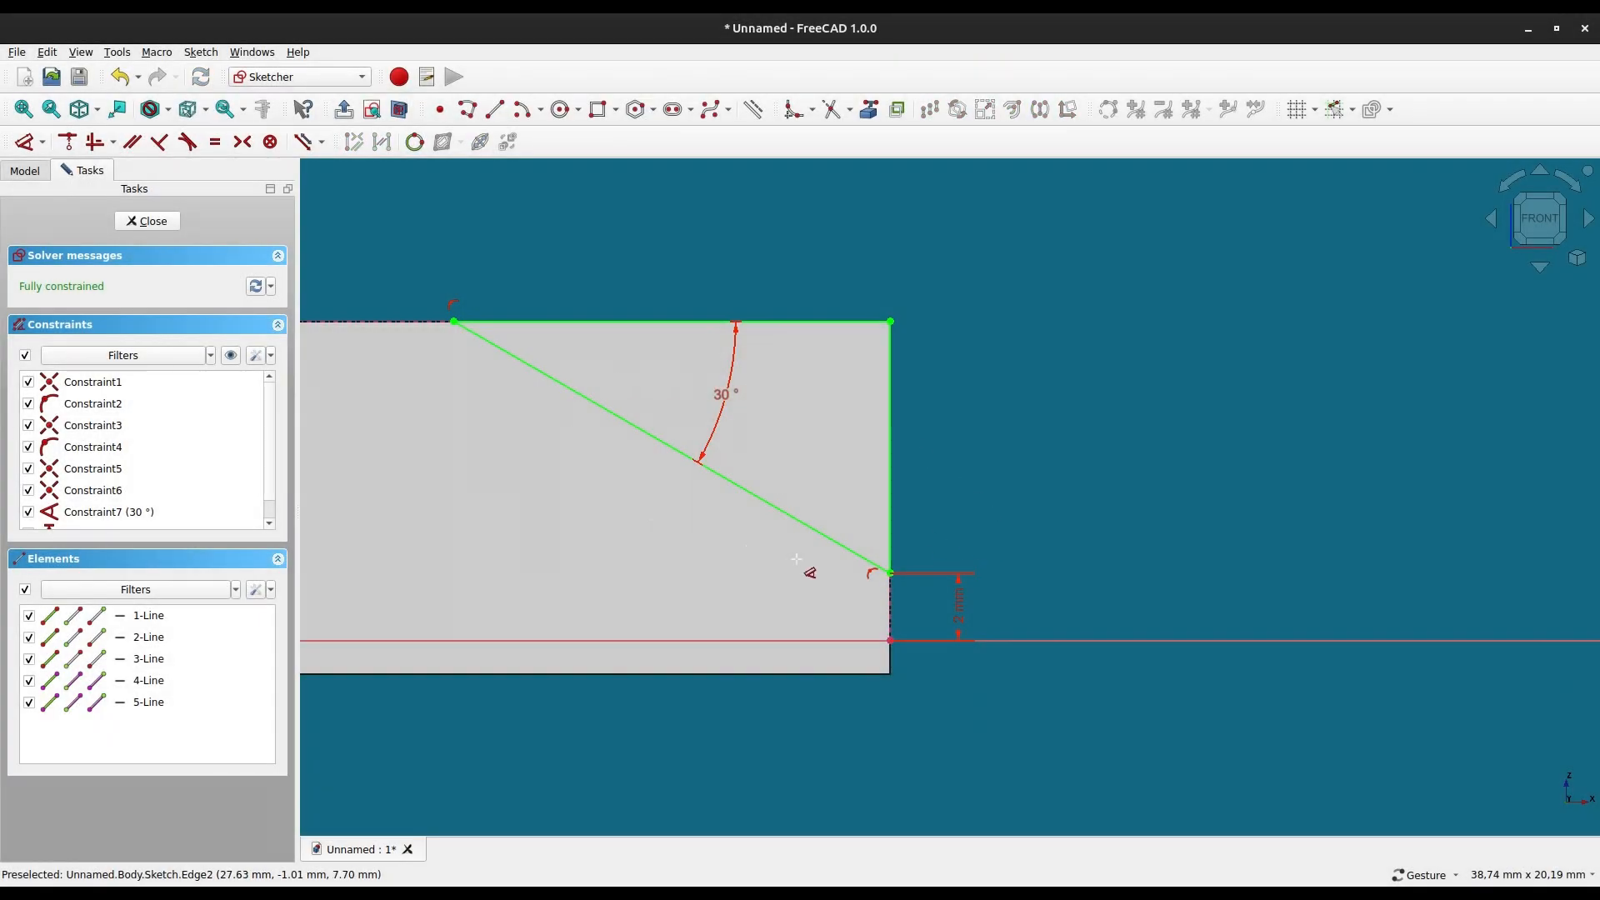
{"action": "mouse_move", "coordinate": [152, 220]}
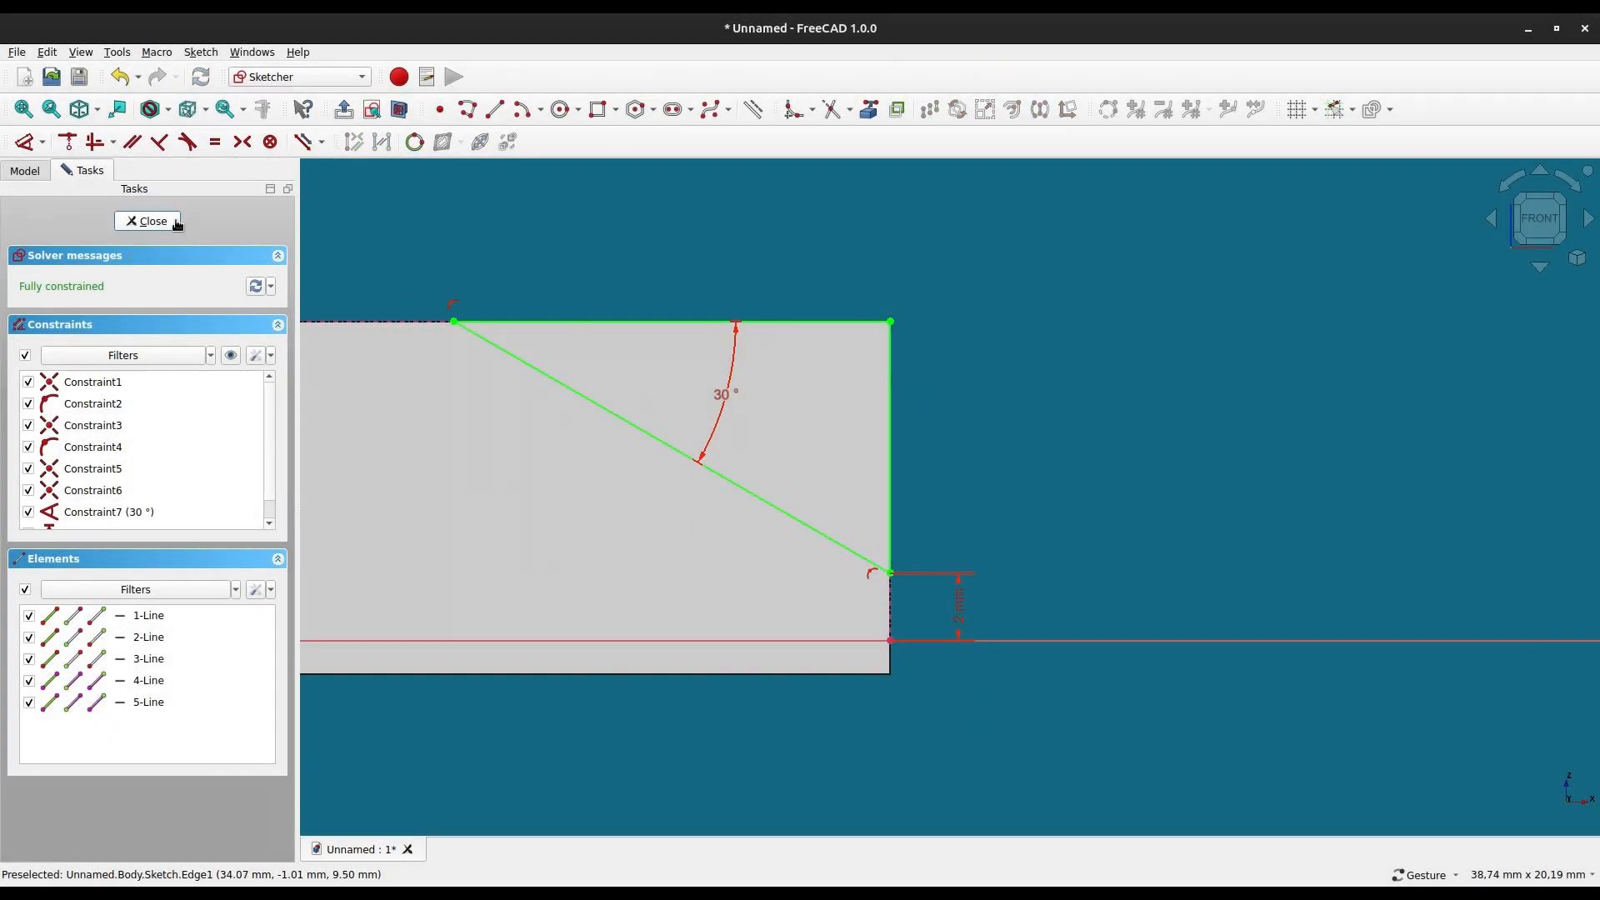
{"action": "left_click", "coordinate": [149, 220]}
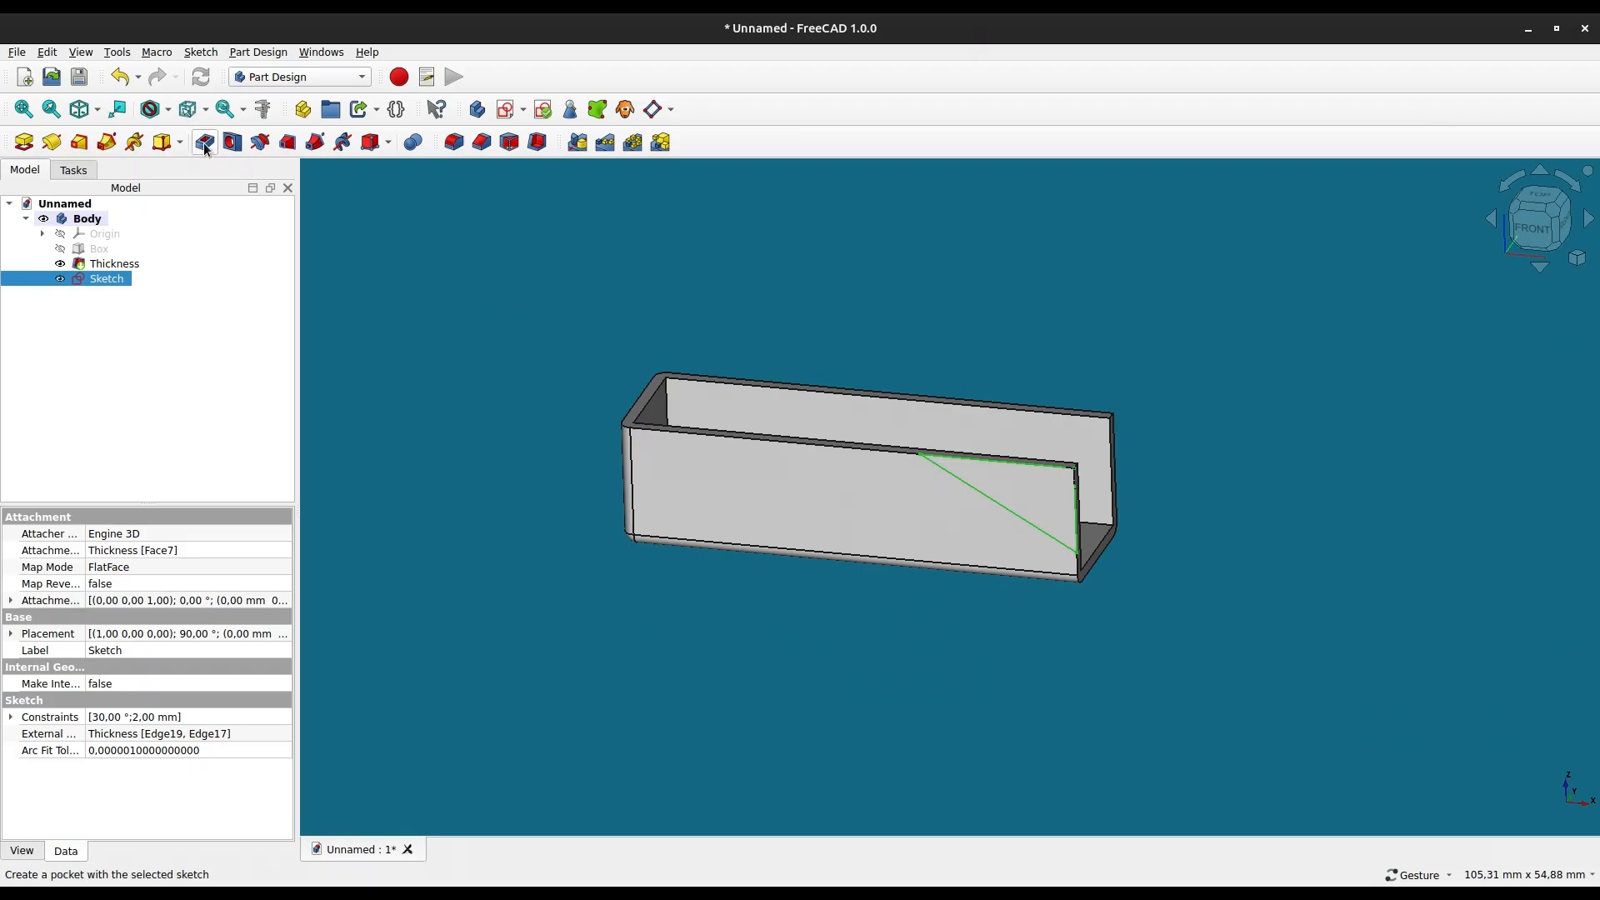
Pocket the sketch profile through all, cutting both side walls.
{"action": "left_click", "coordinate": [203, 141]}
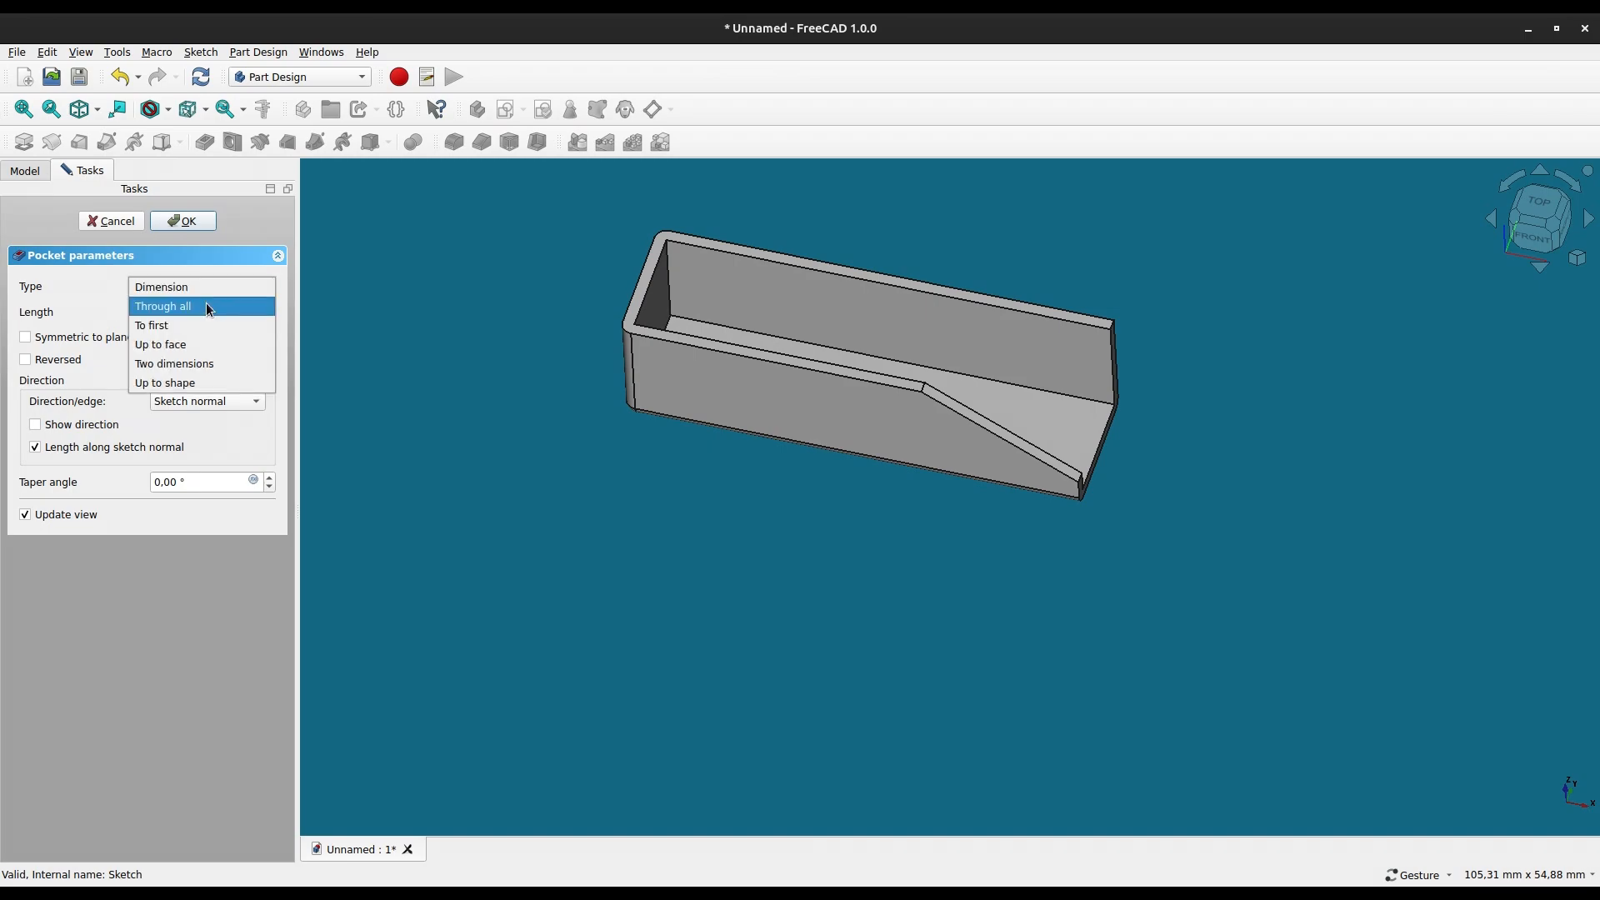
{"action": "left_click", "coordinate": [162, 306]}
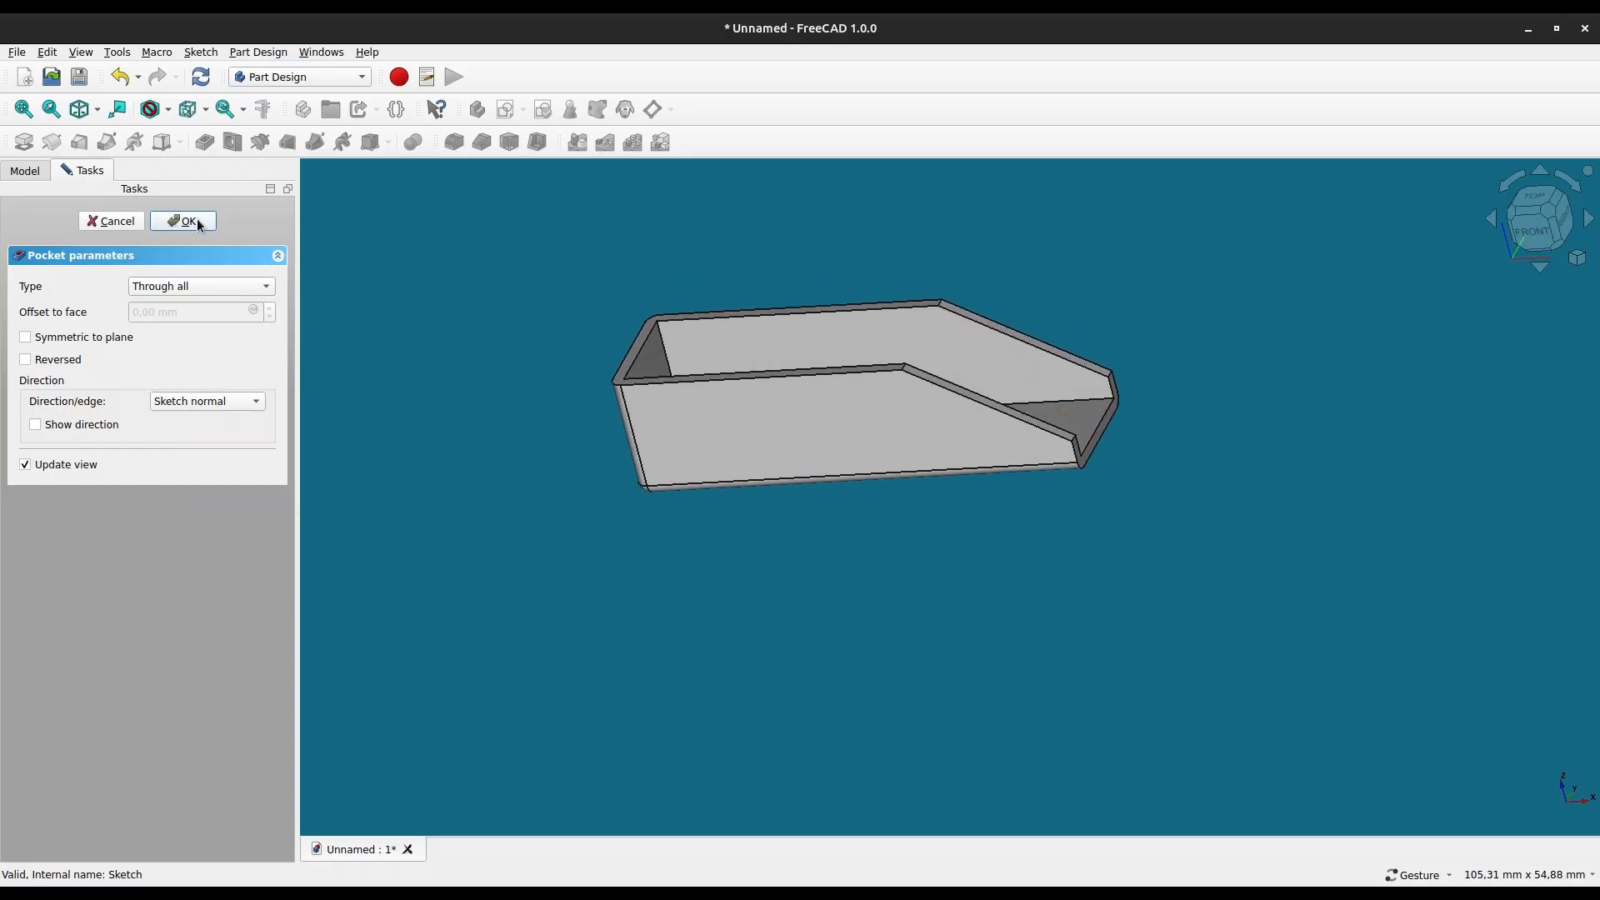
{"action": "left_click", "coordinate": [185, 222]}
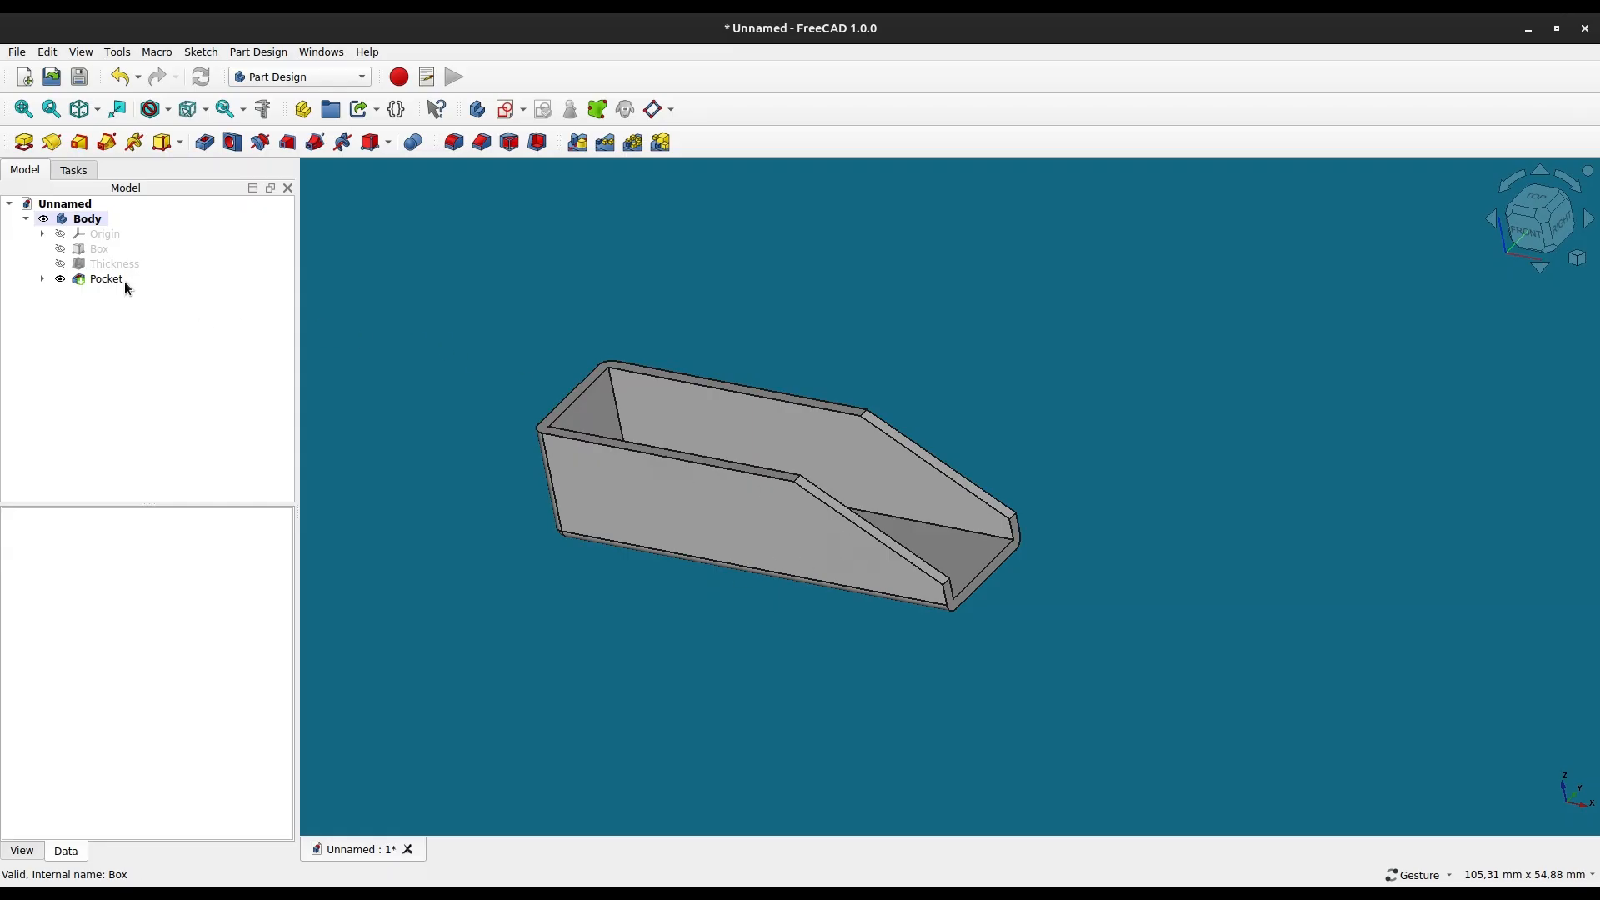
Make the Thickness shell visible again, hiding the pocketed result.
{"action": "left_click", "coordinate": [113, 263]}
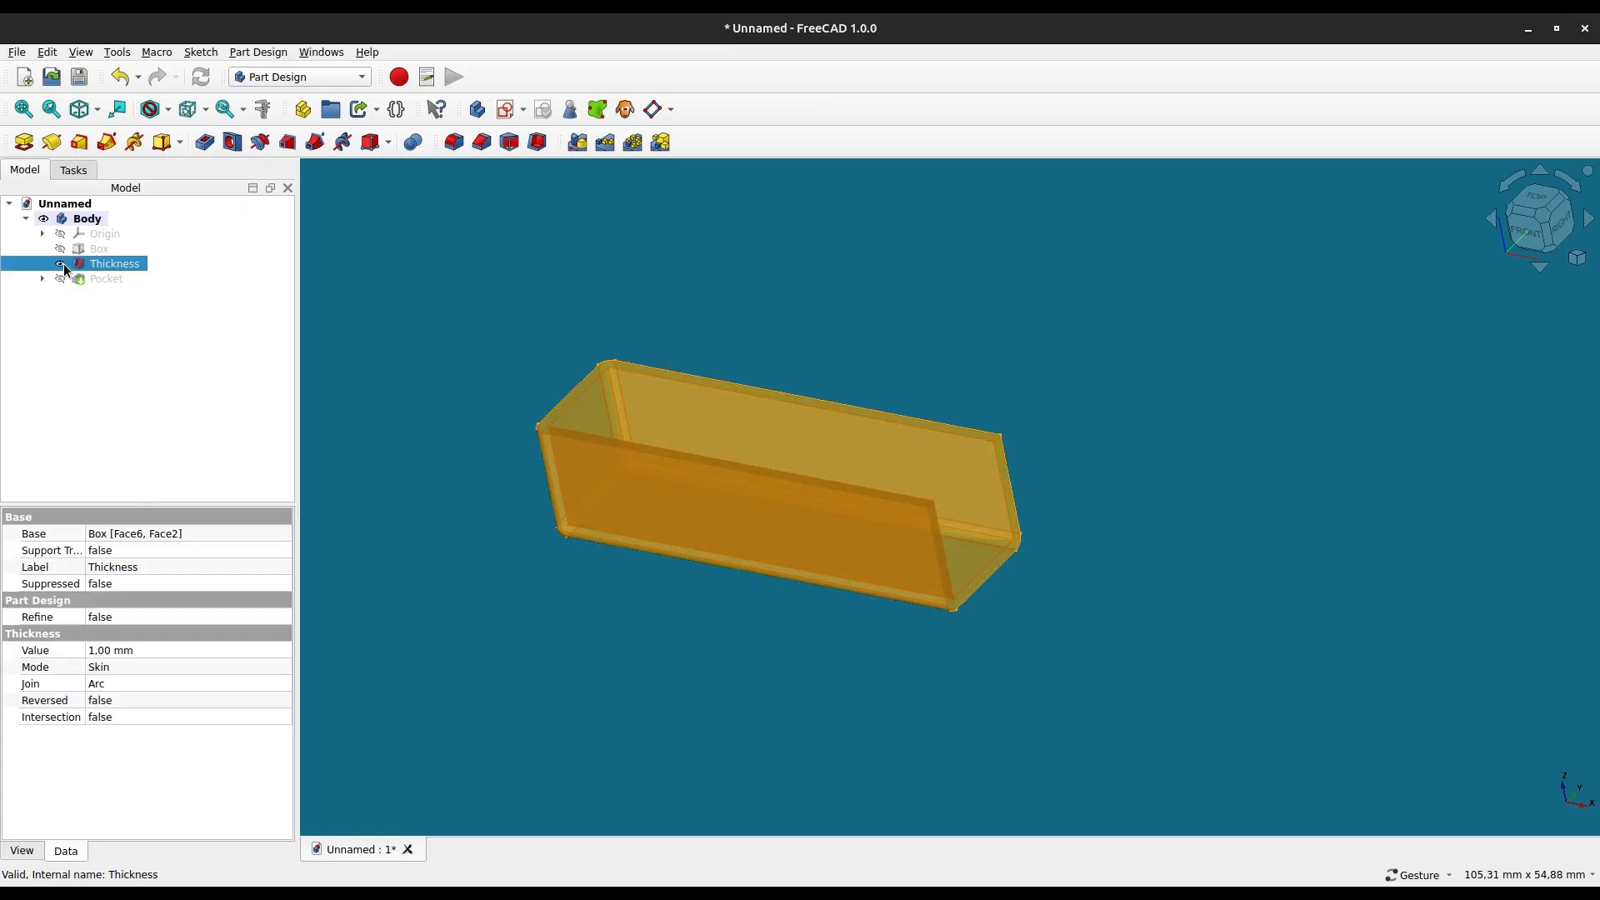